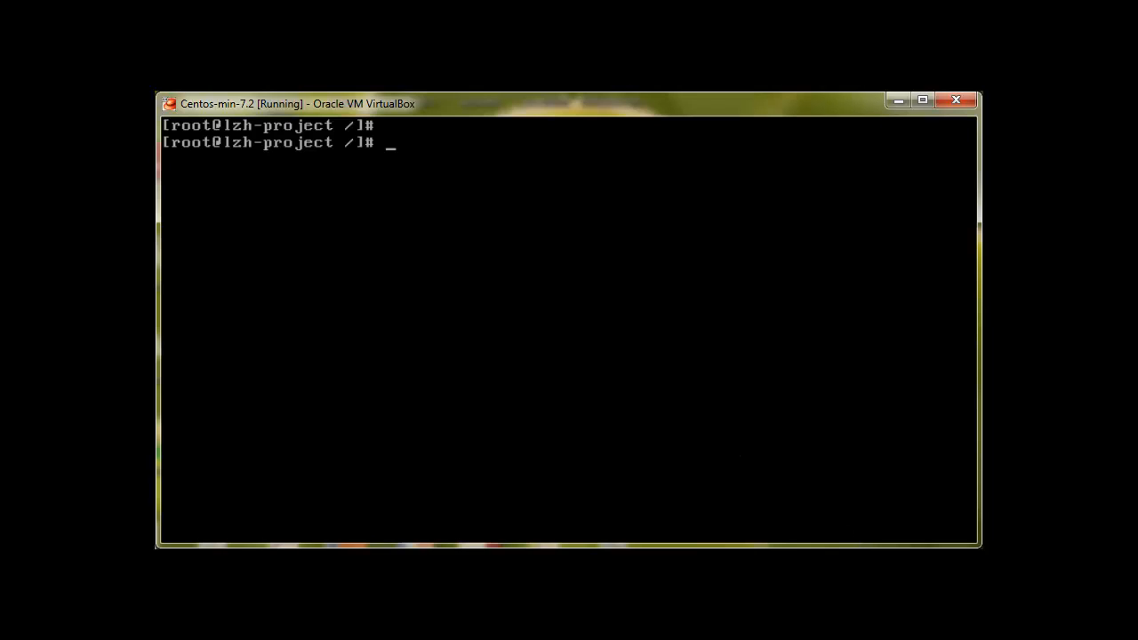
Step: Abandon a partial 'cat /etc/pa' command and cd from / into root's home directory
text(cat)
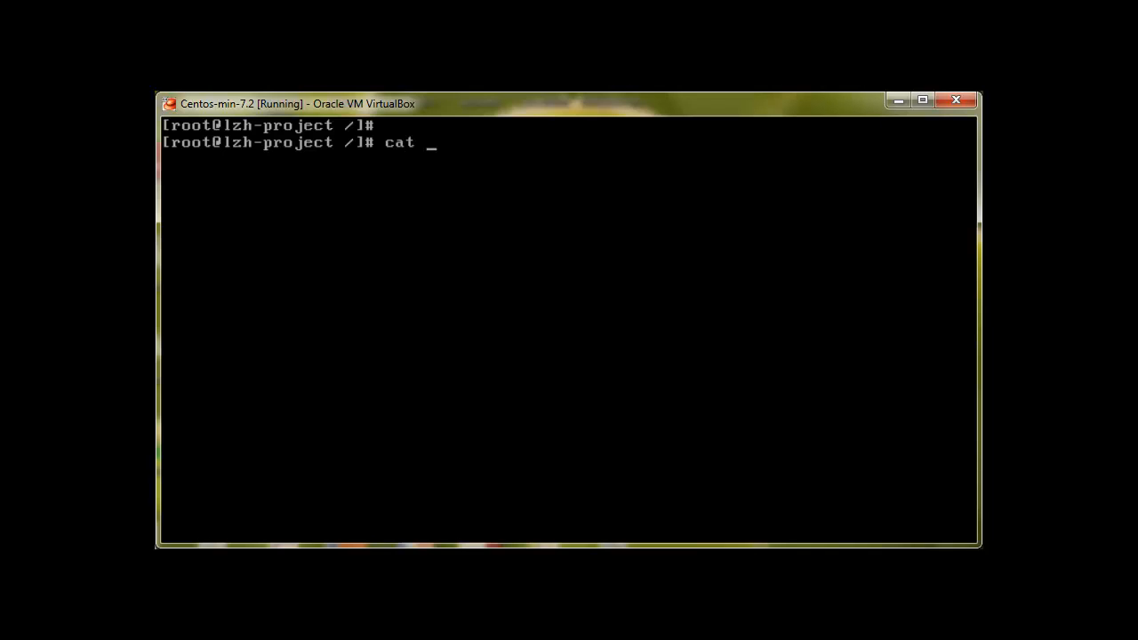
text(/etc/pa)
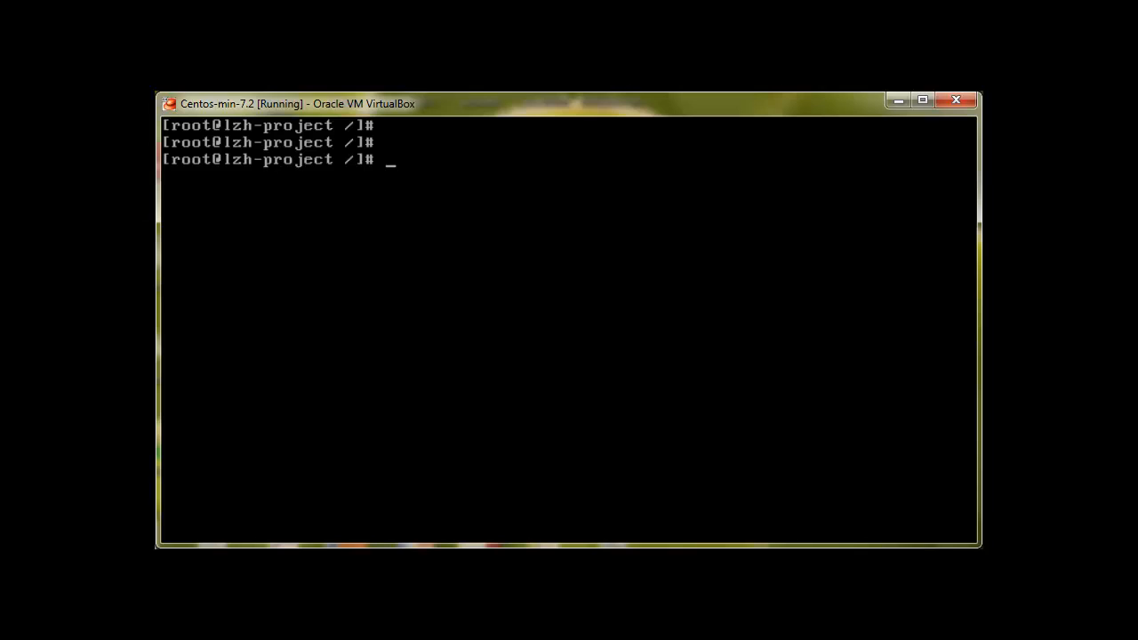
text(cd)
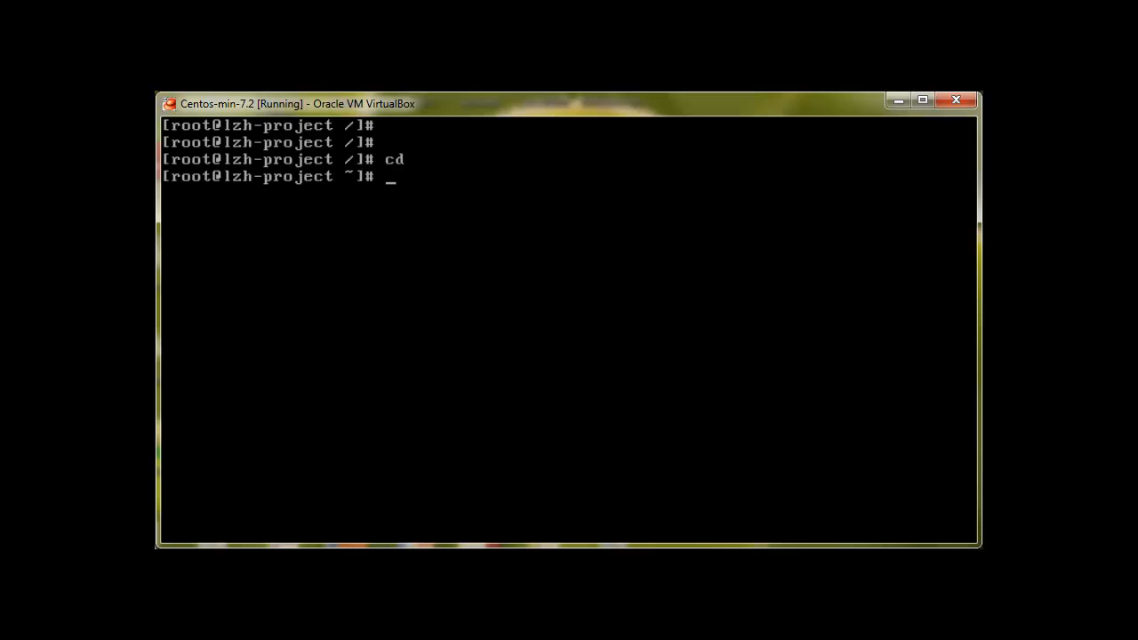
Step: Print the working directory and create the empty file linuxpermission.txt
text(pwd)
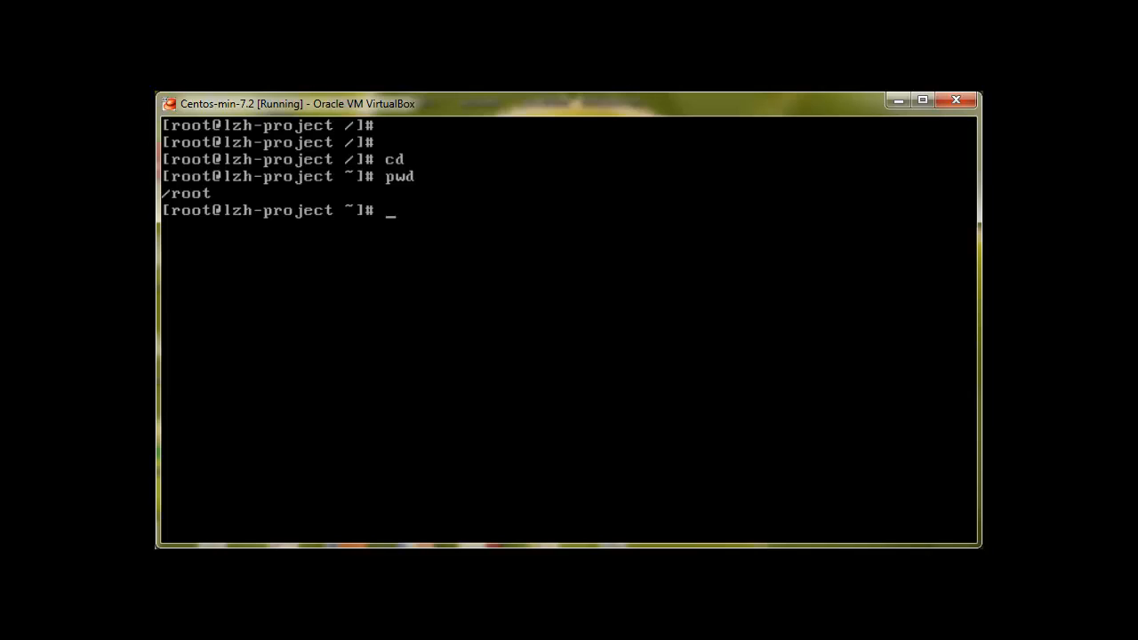
text(tou)
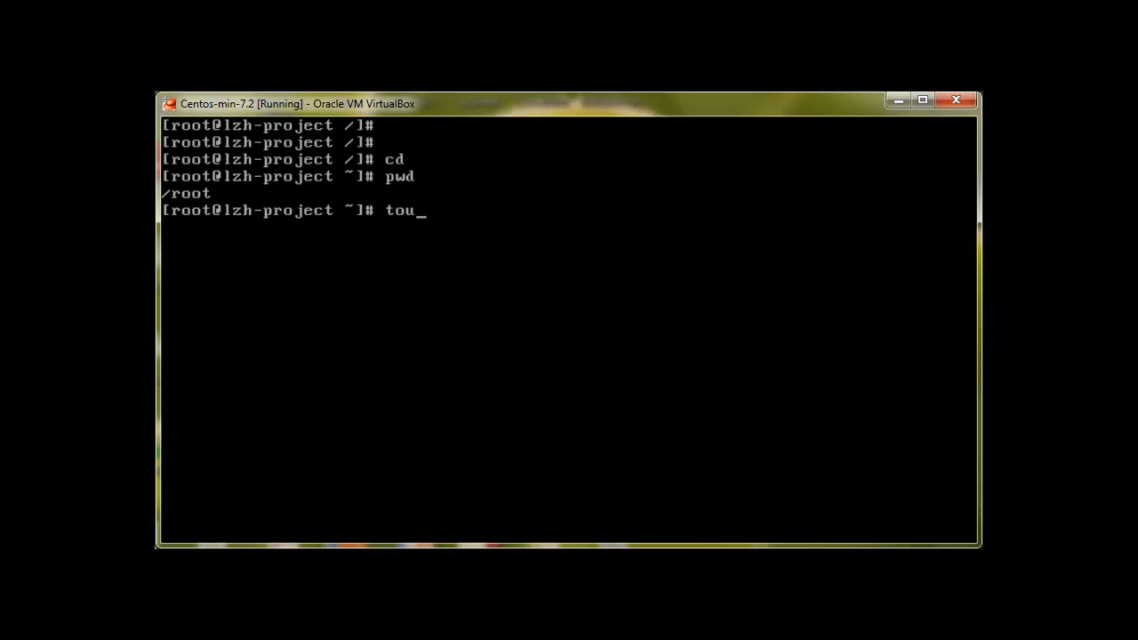
text(ch)
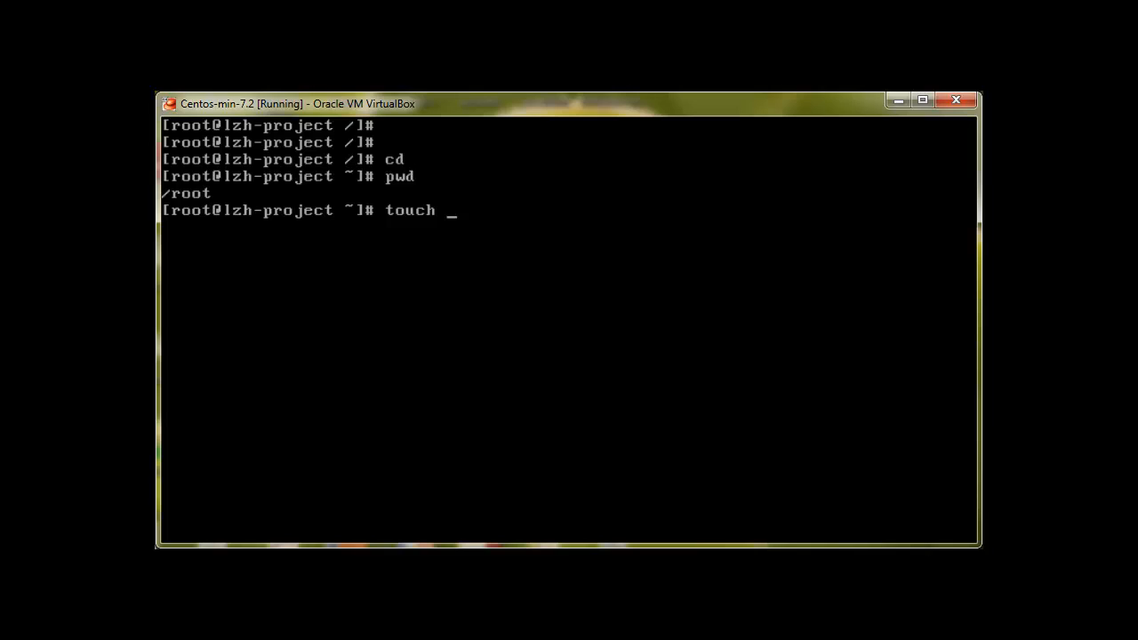
text(linuxp)
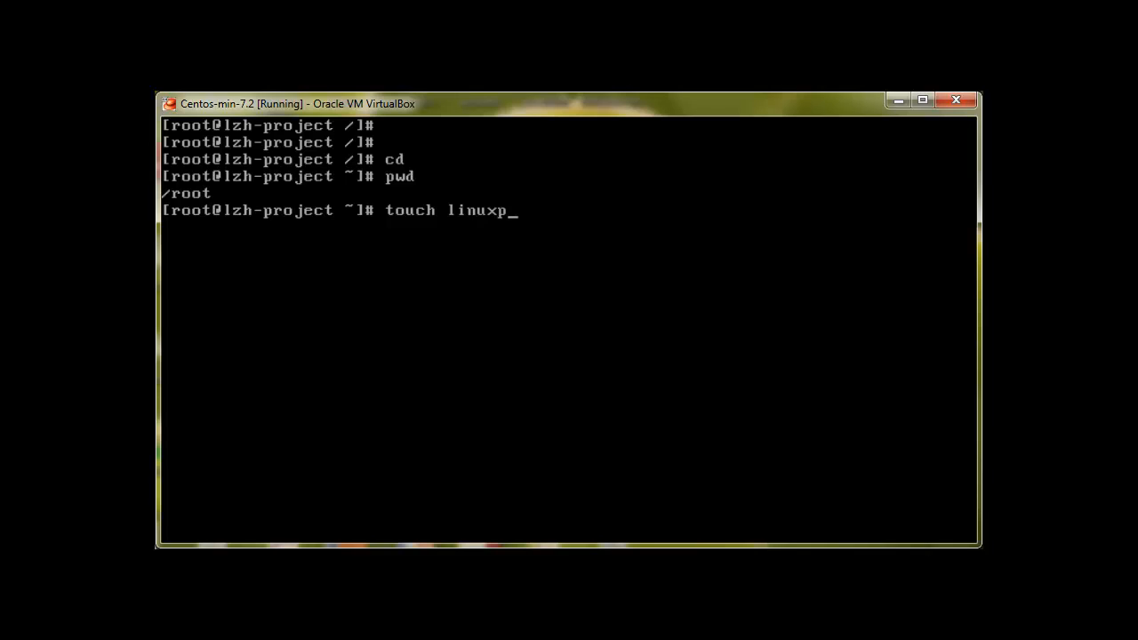
text(ermission.)
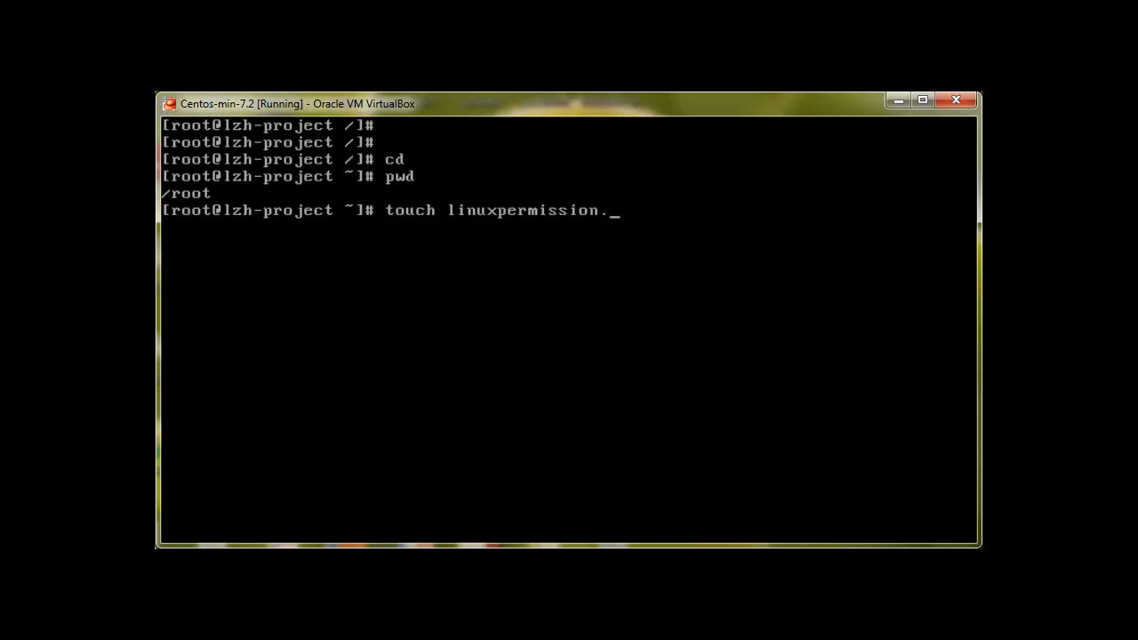
text(txt)
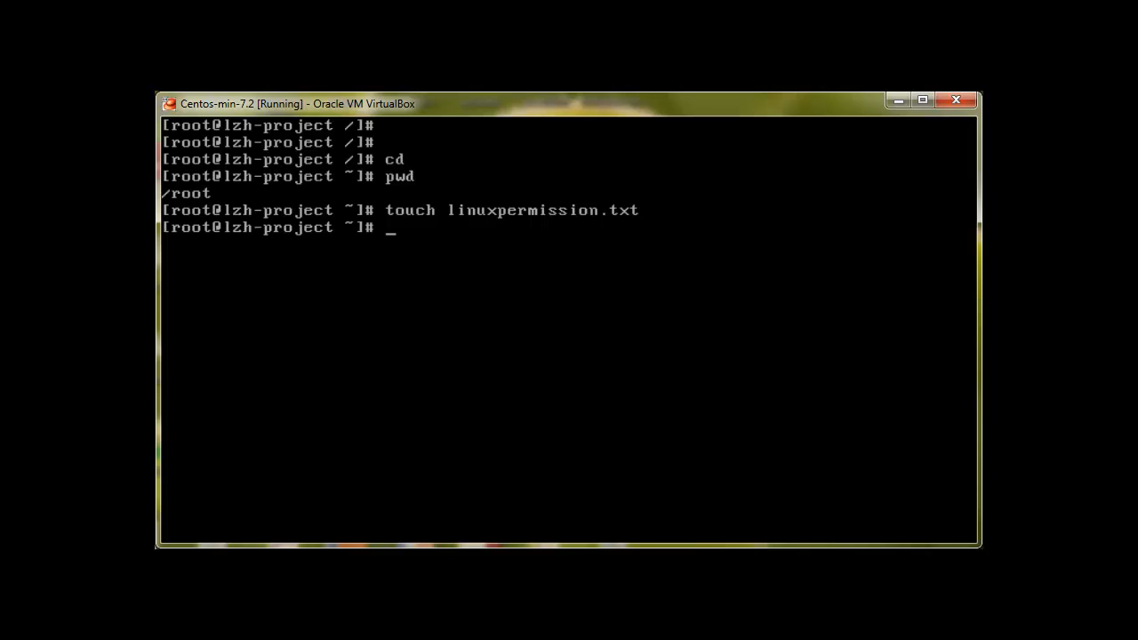
Step: List the directory and show linuxpermission.txt's long listing with -rw-r--r-- owned by root
text(ls)
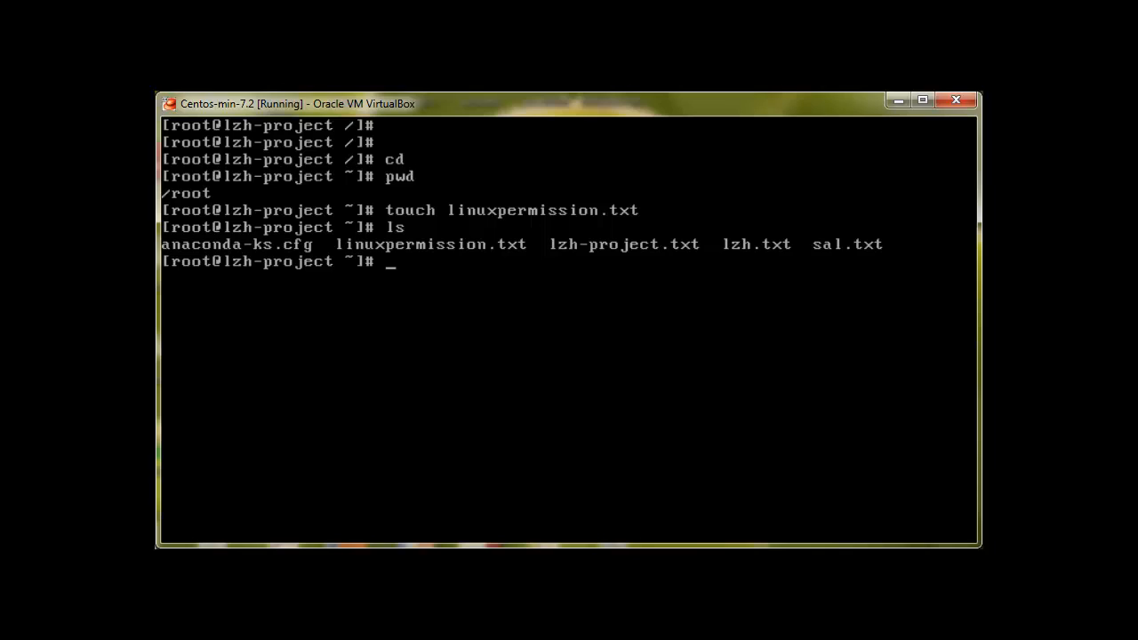
text(ls)
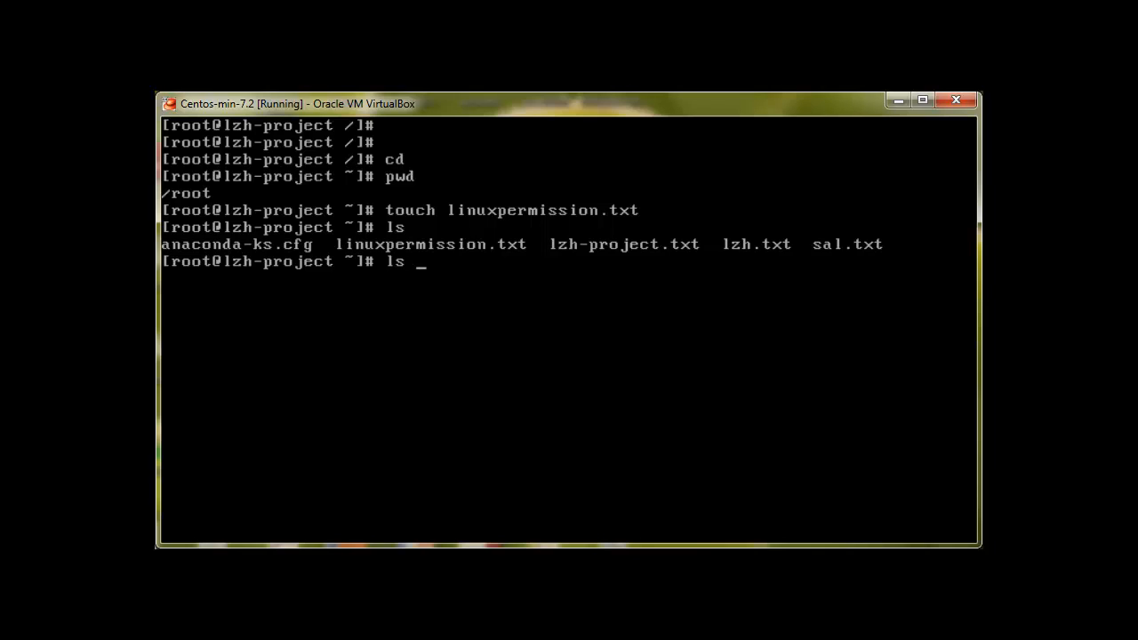
text(-l linuxpermission.txt)
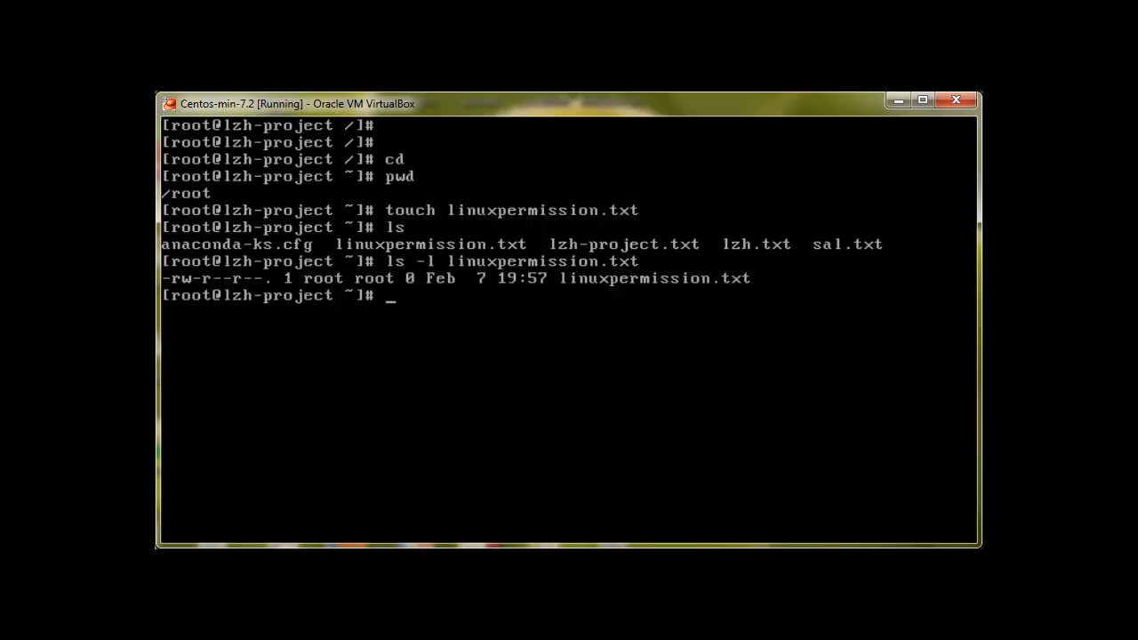
text(-)
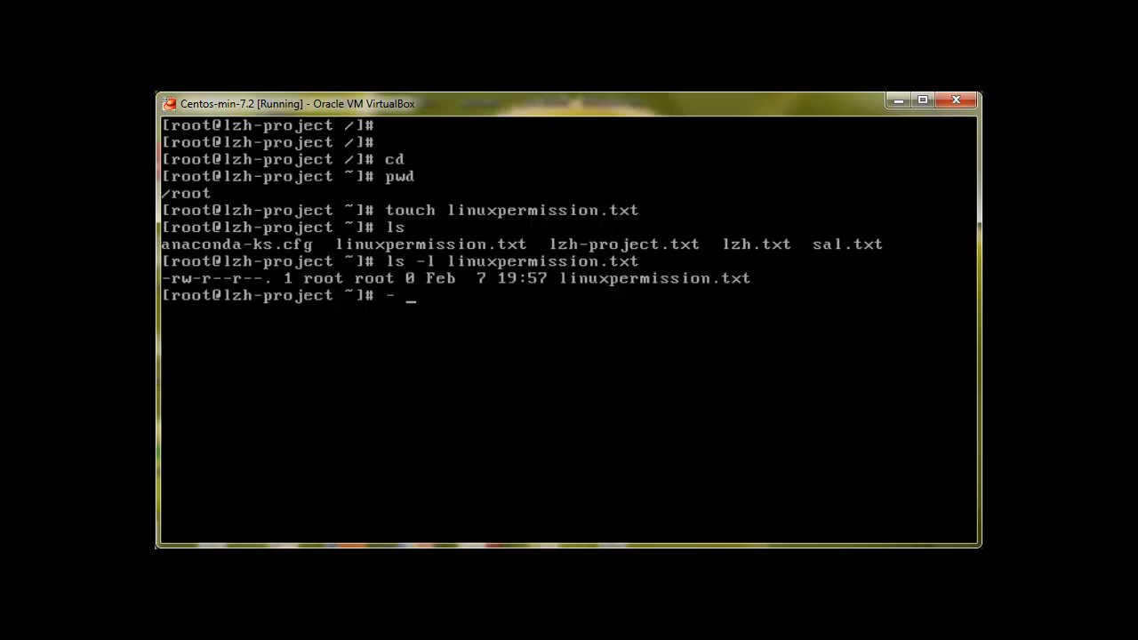
text(file)
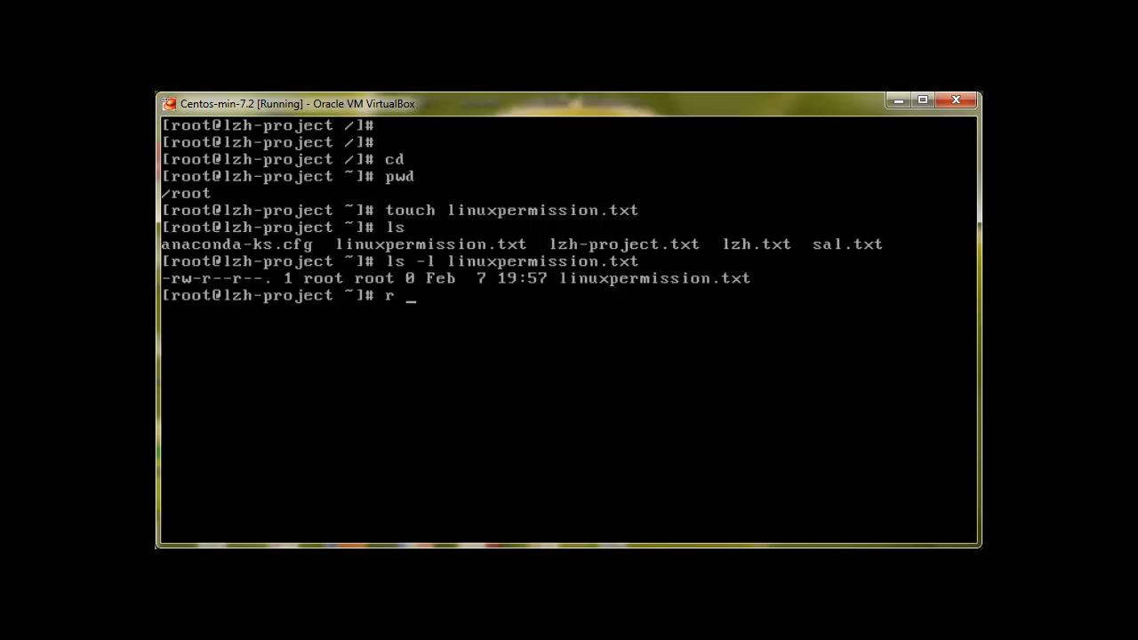
text(= read)
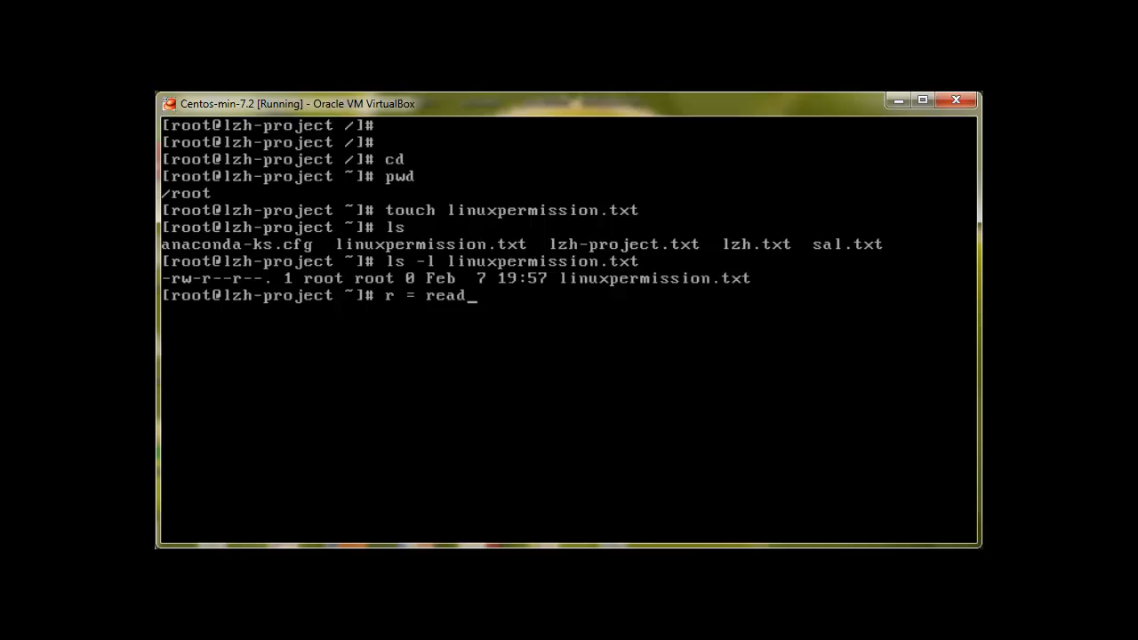
text(, w = write,)
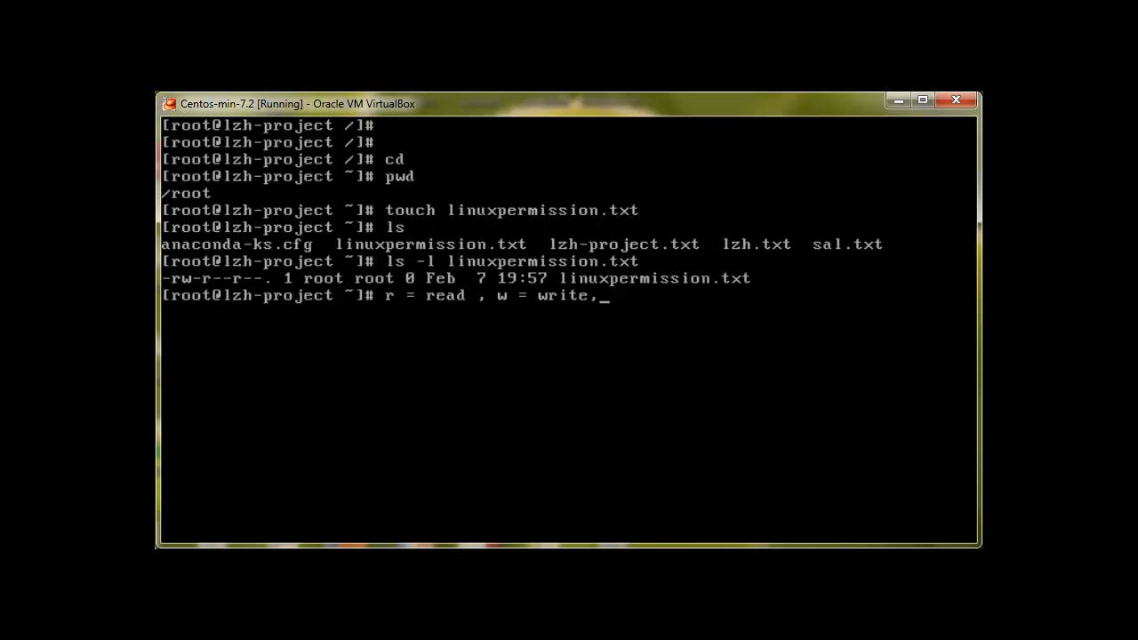
text(x =)
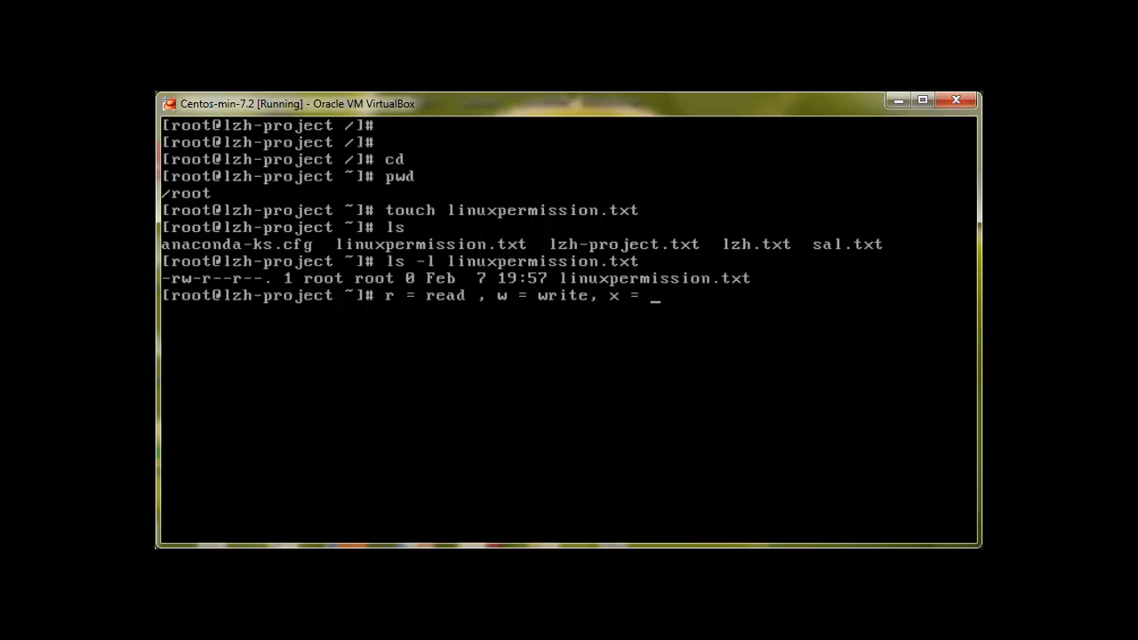
text(exe)
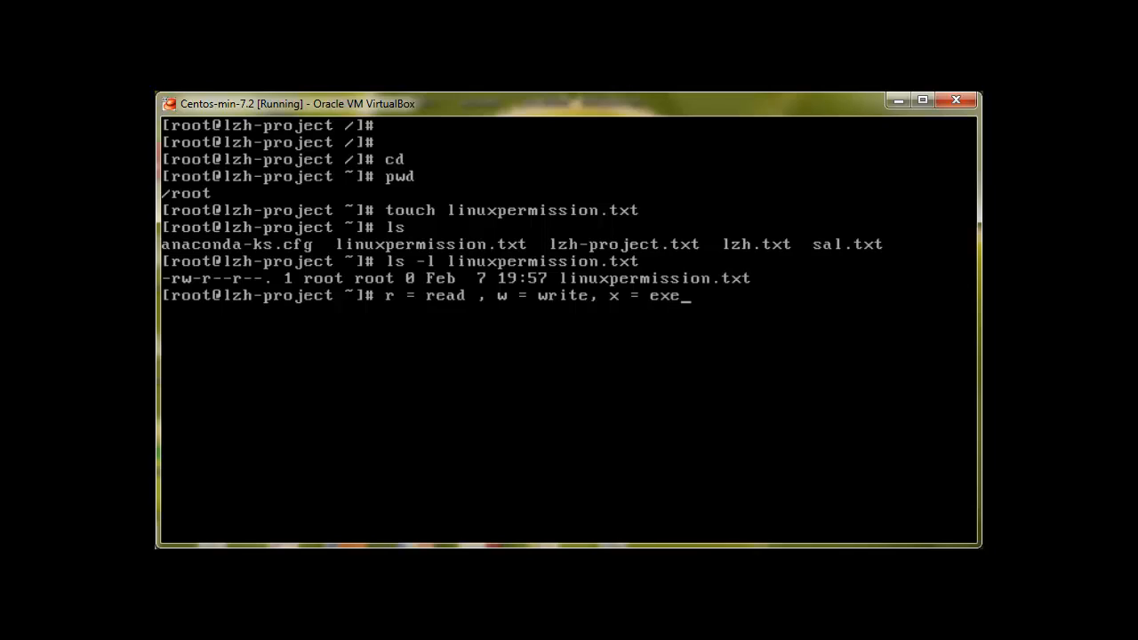
text(cute)
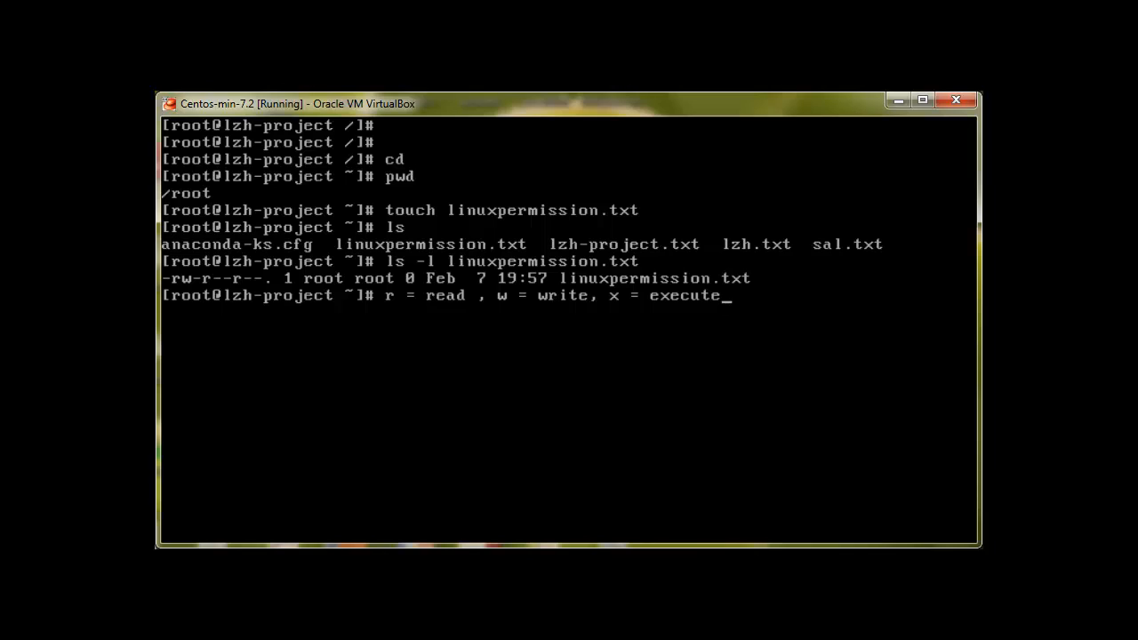
key(BackSpace)
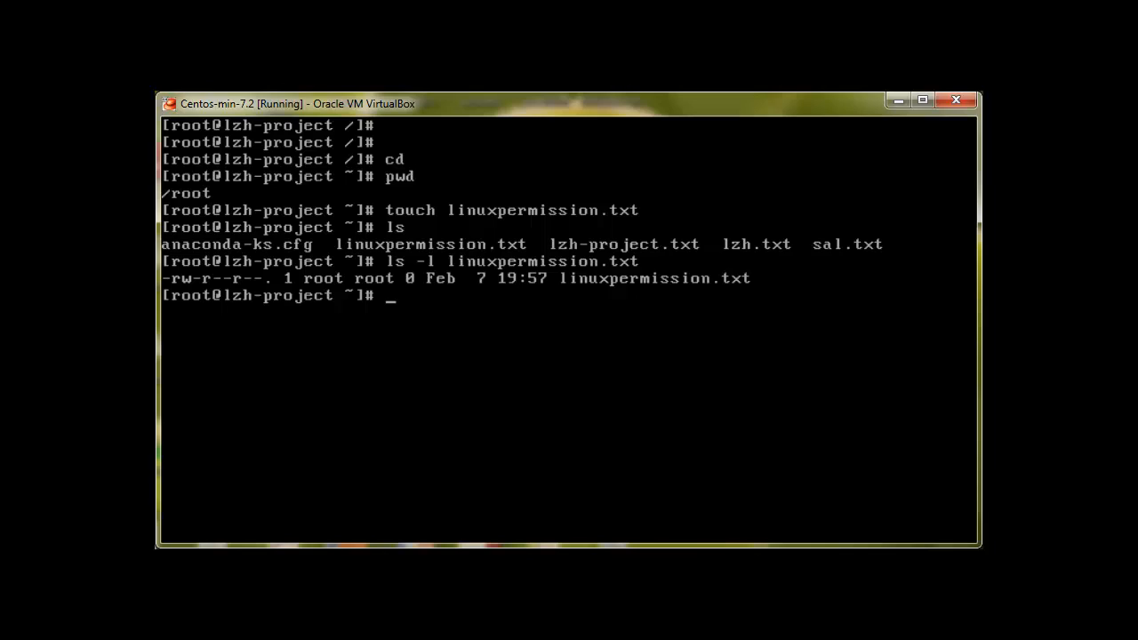
text(u)
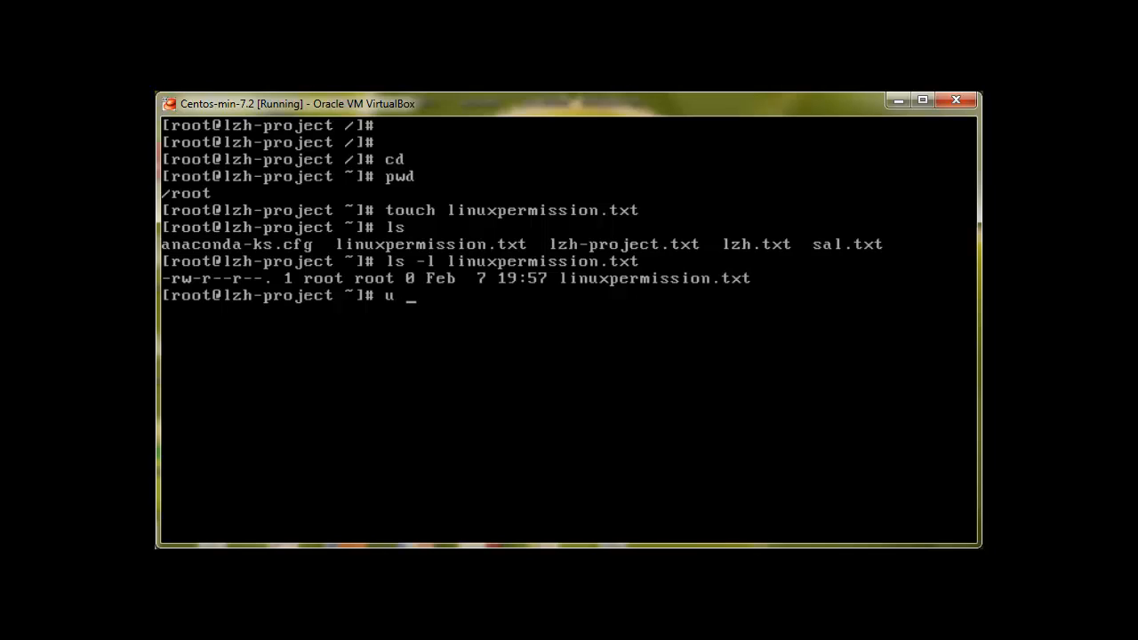
text(=)
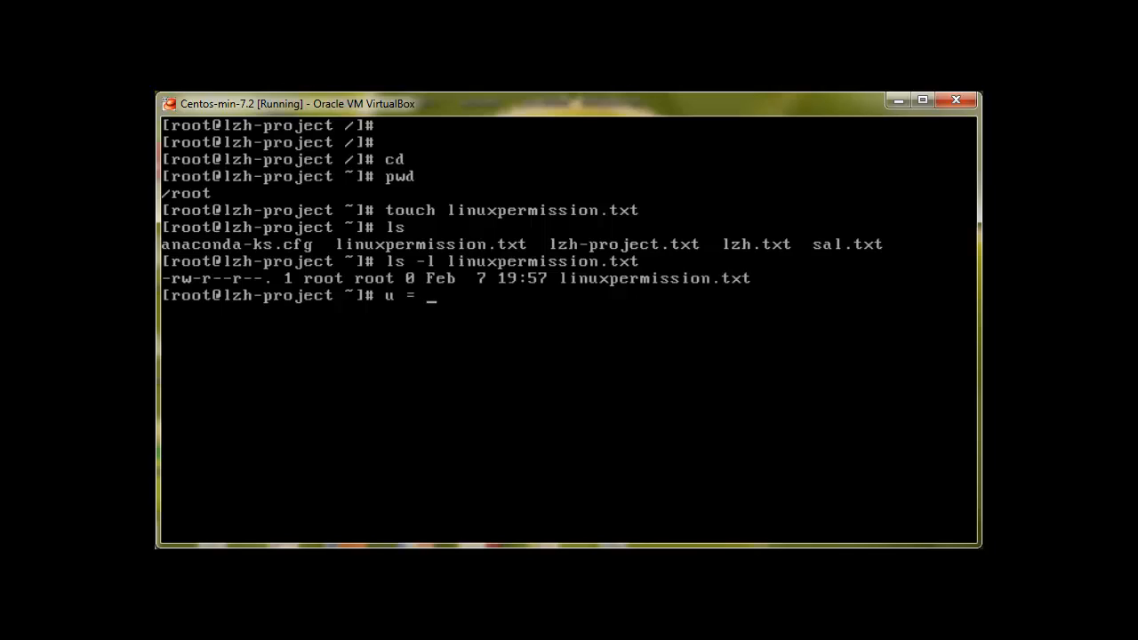
text(owner o)
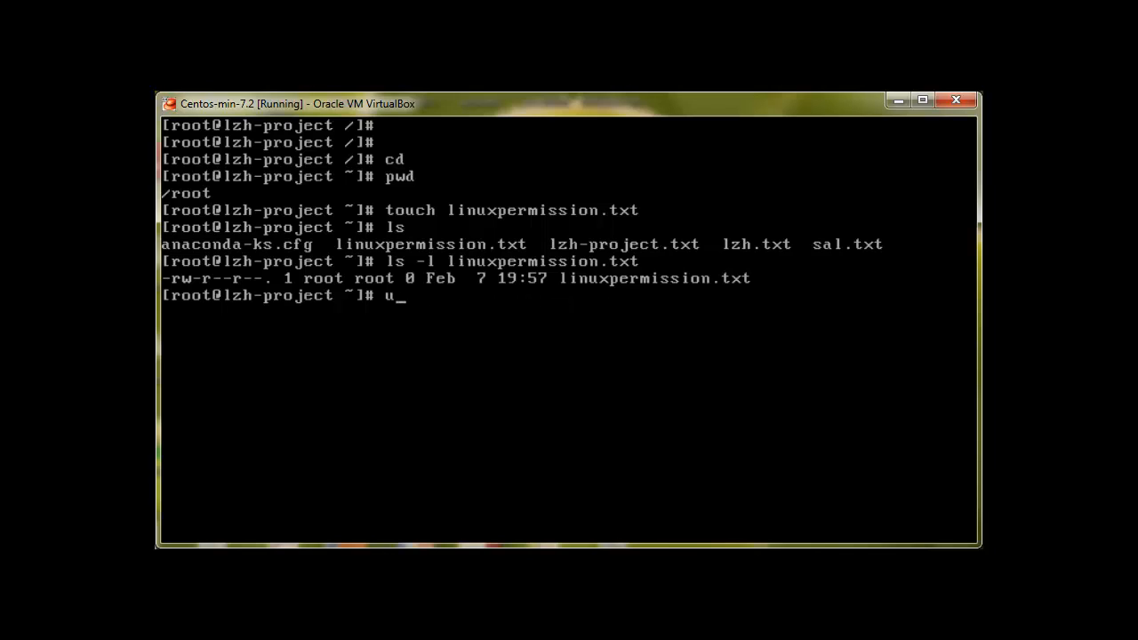
text(g =)
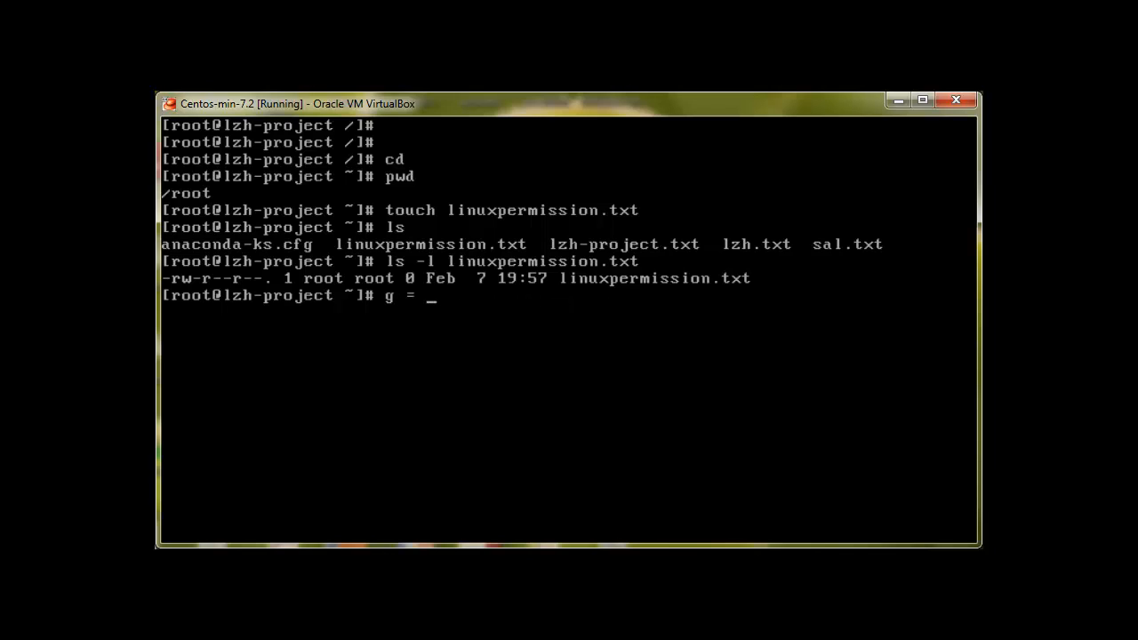
text(group)
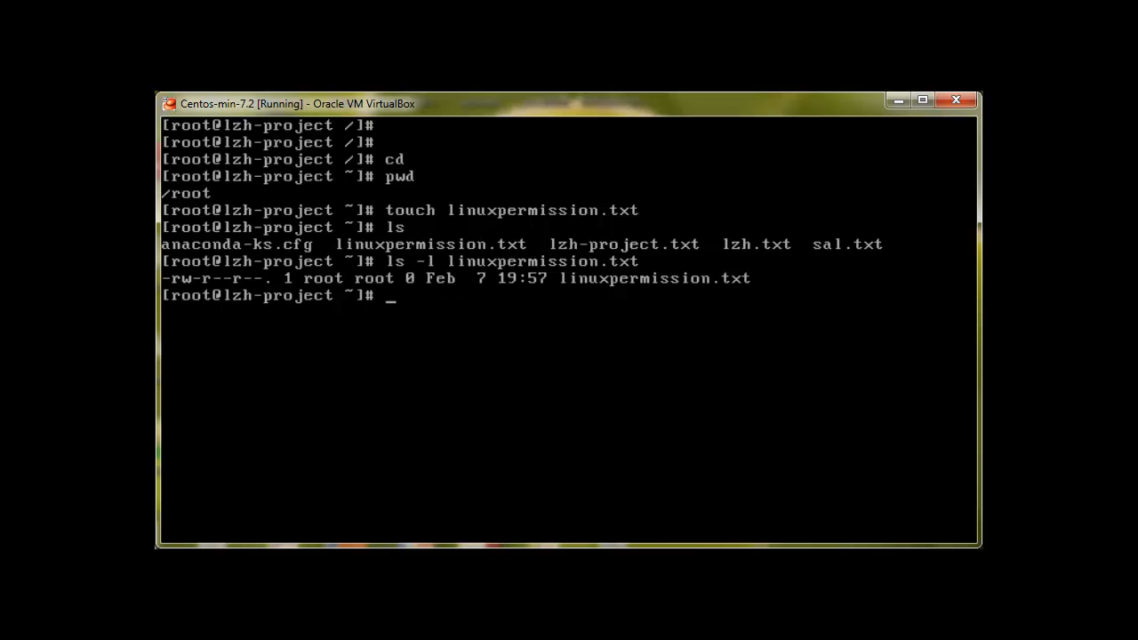
text(o = o)
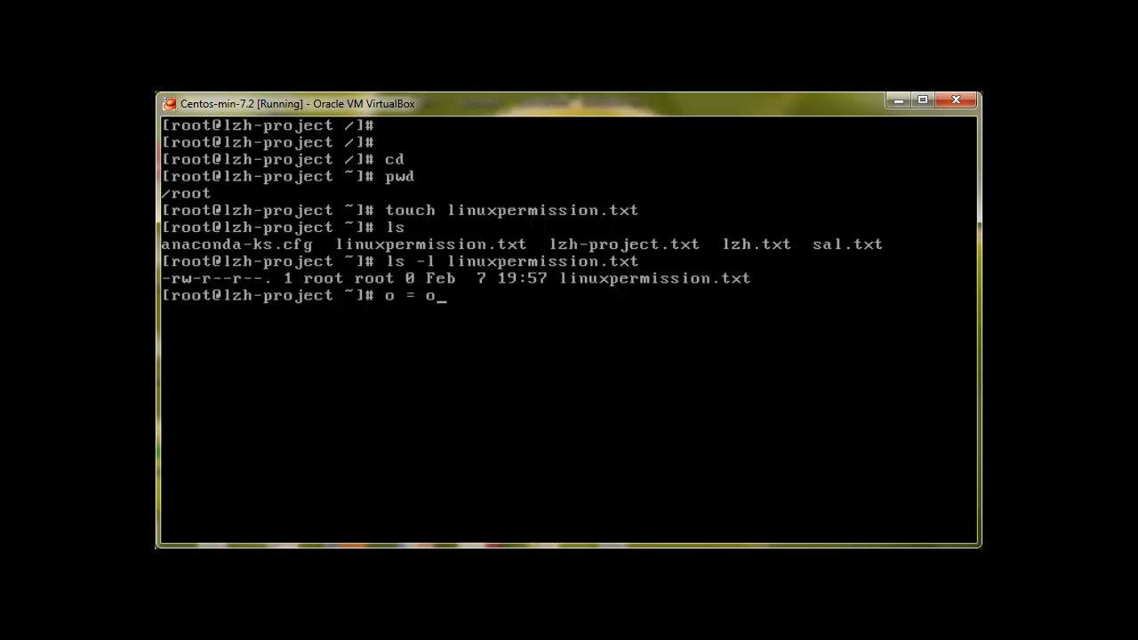
text(thers)
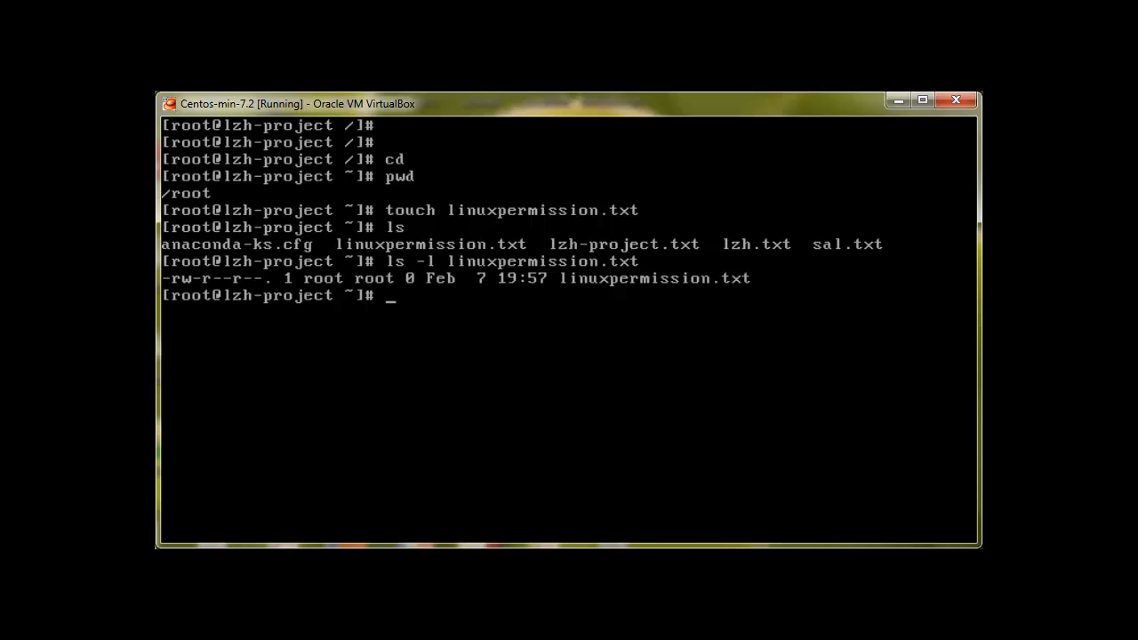
text(cat)
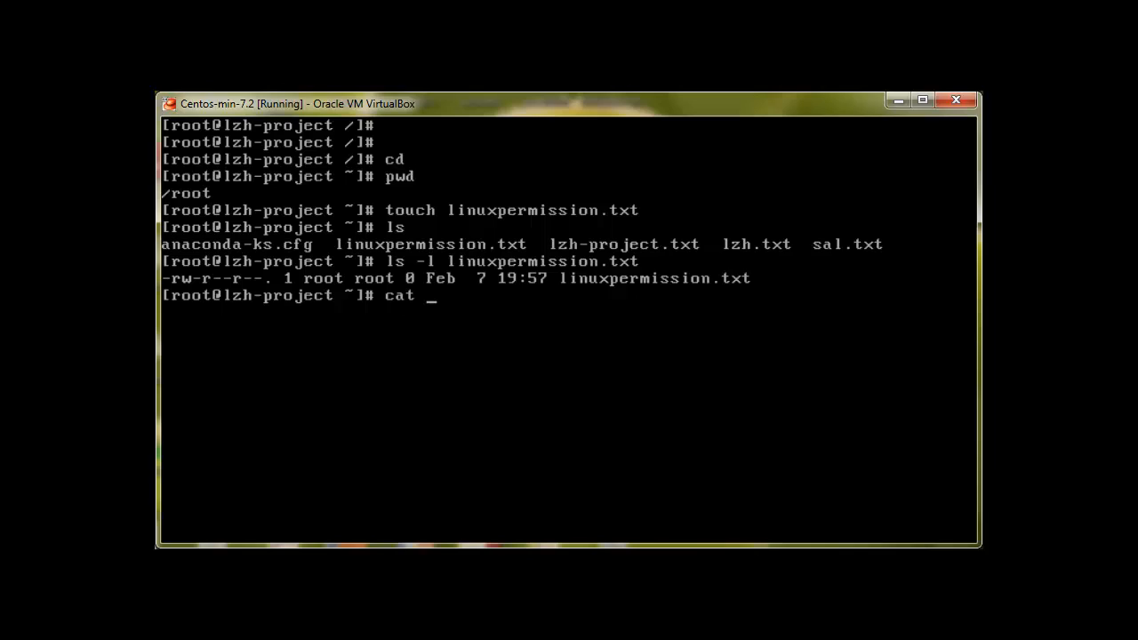
Step: Write 'Helo this is a root file' into linuxpermission.txt, display it, and switch to user-a
text(> linuxpermission.txt)
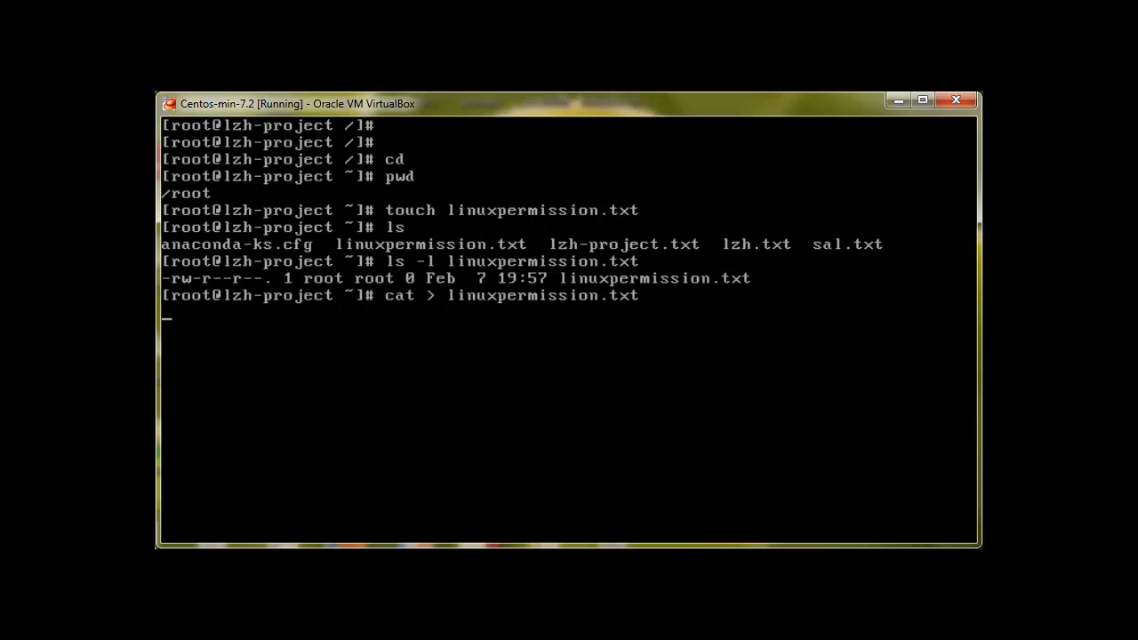
text(Helo this i)
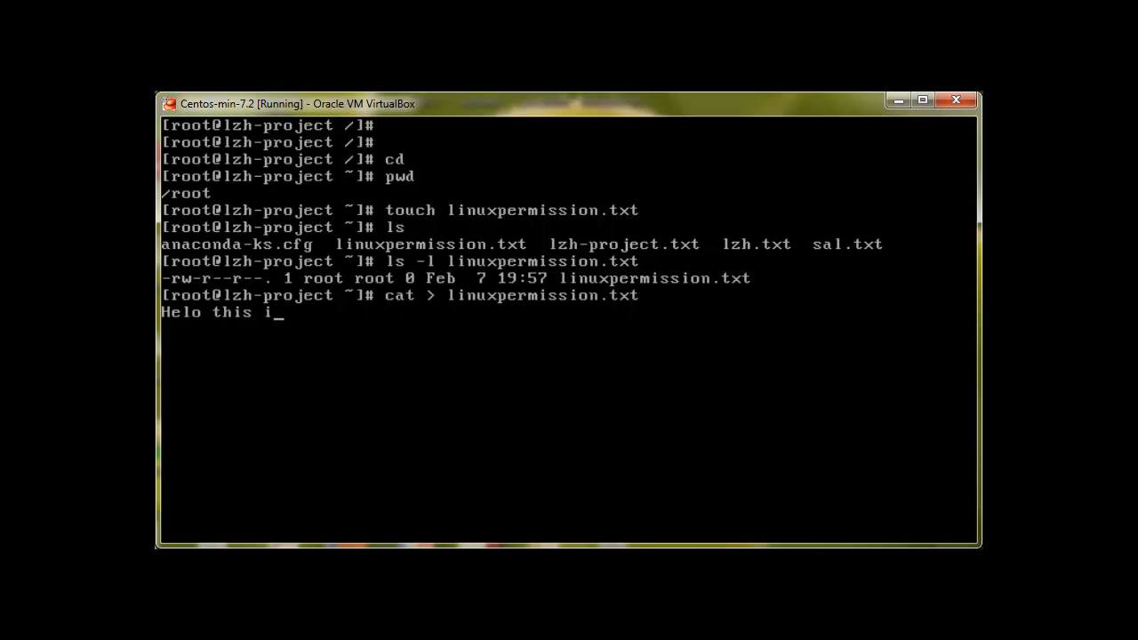
text(s a root file)
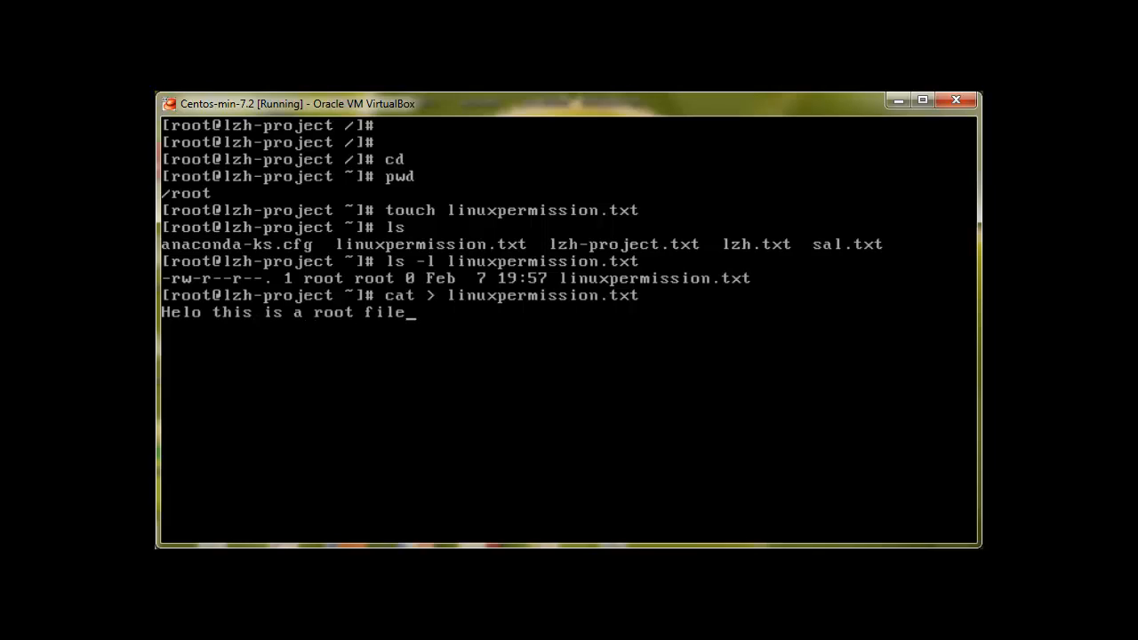
key(ctrl+d)
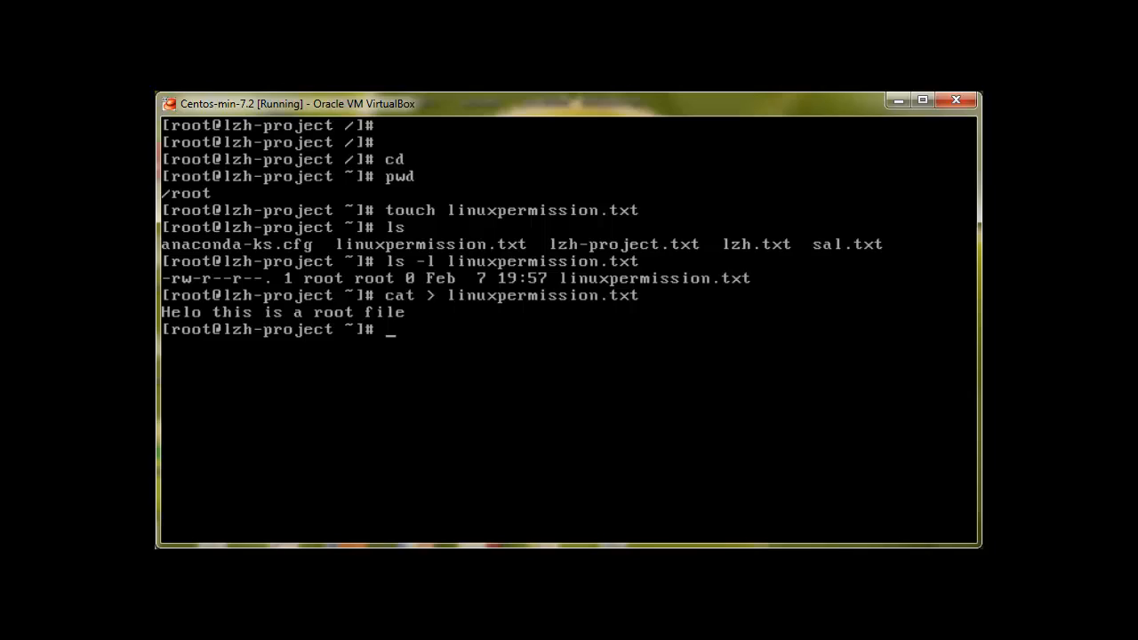
text(cat linuxpermission.txt)
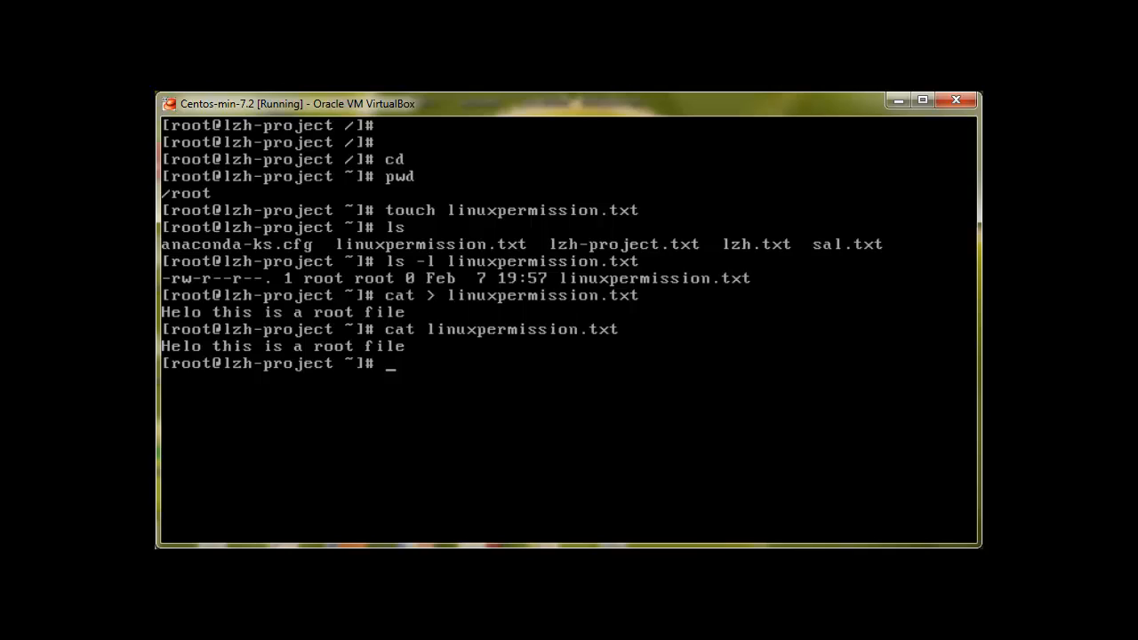
text(su user-a)
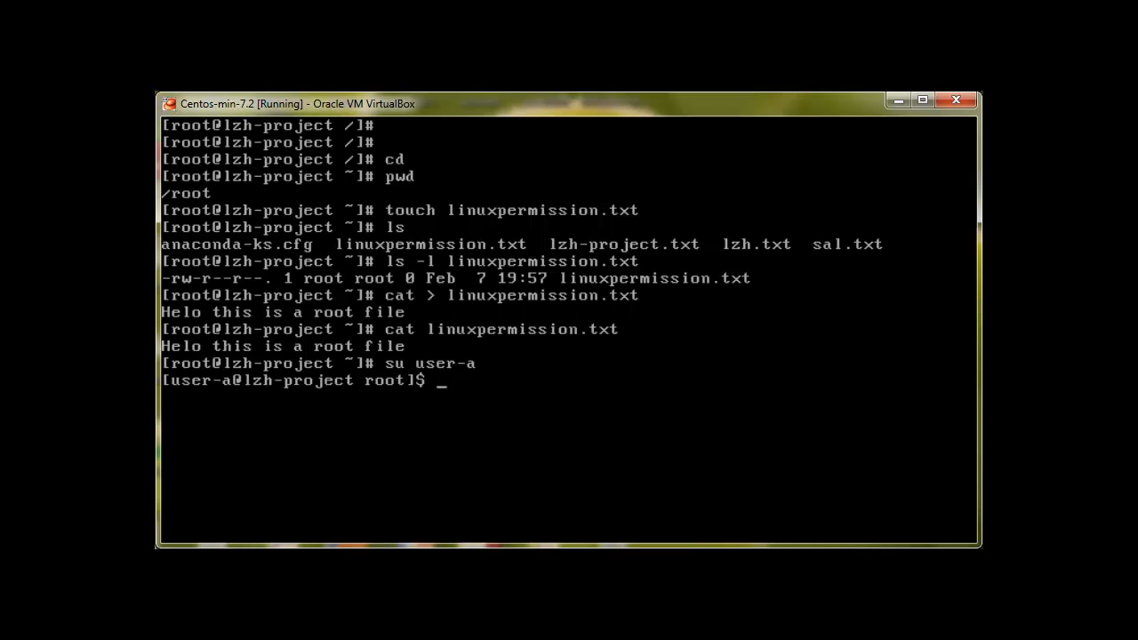
Step: As user-a, confirm identity with whoami, get Permission denied listing root's home, then su to root
text(whoami)
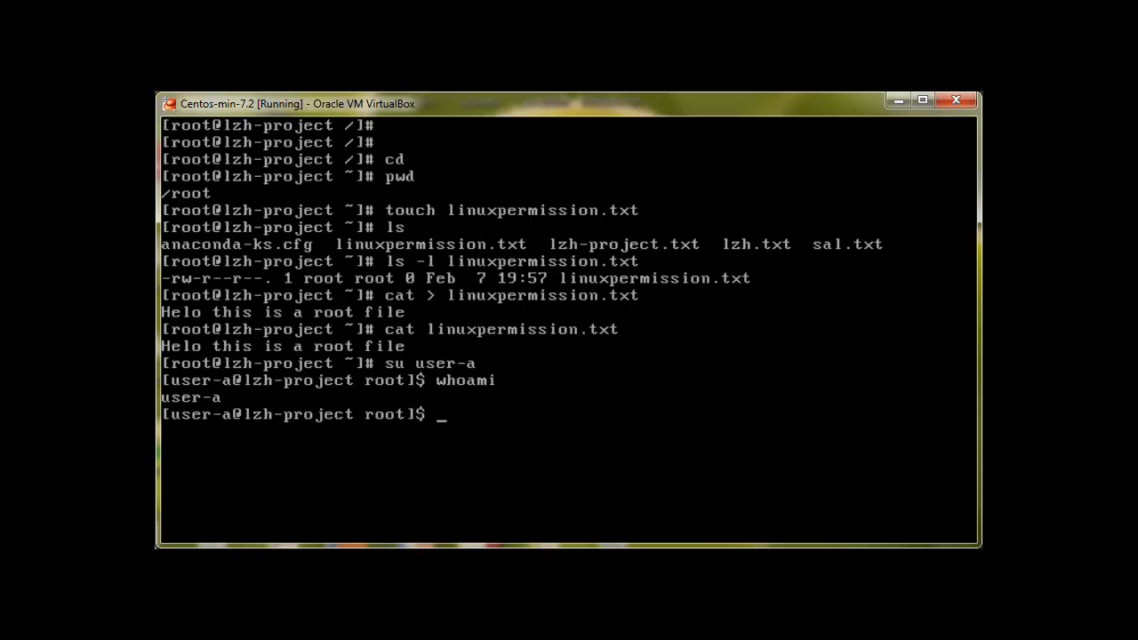
text(cat li)
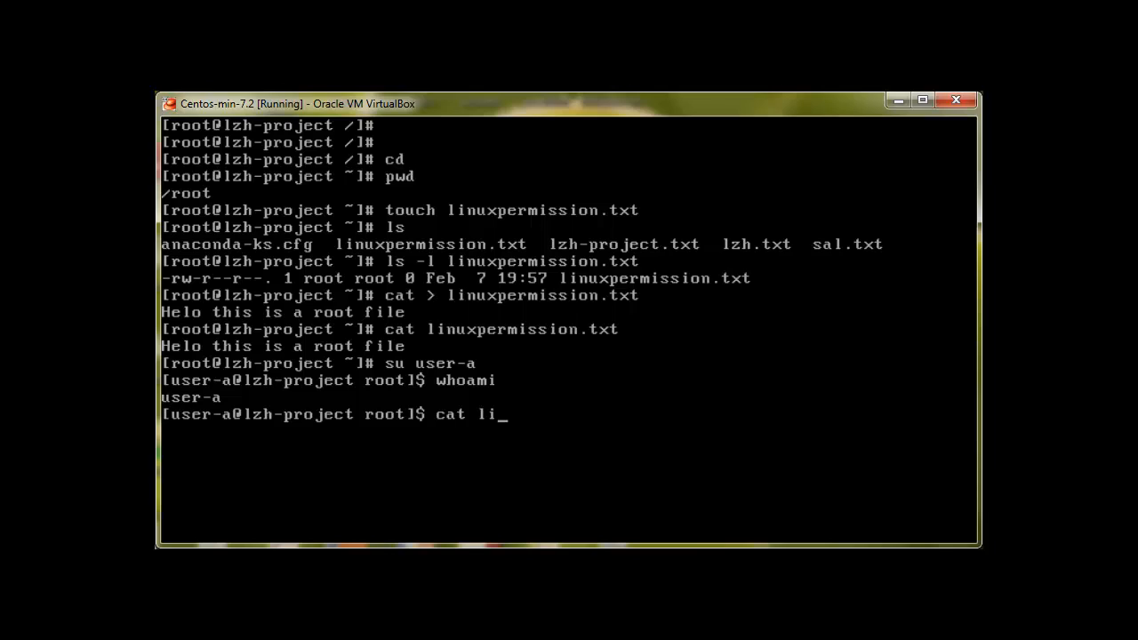
key(Ctrl+C)
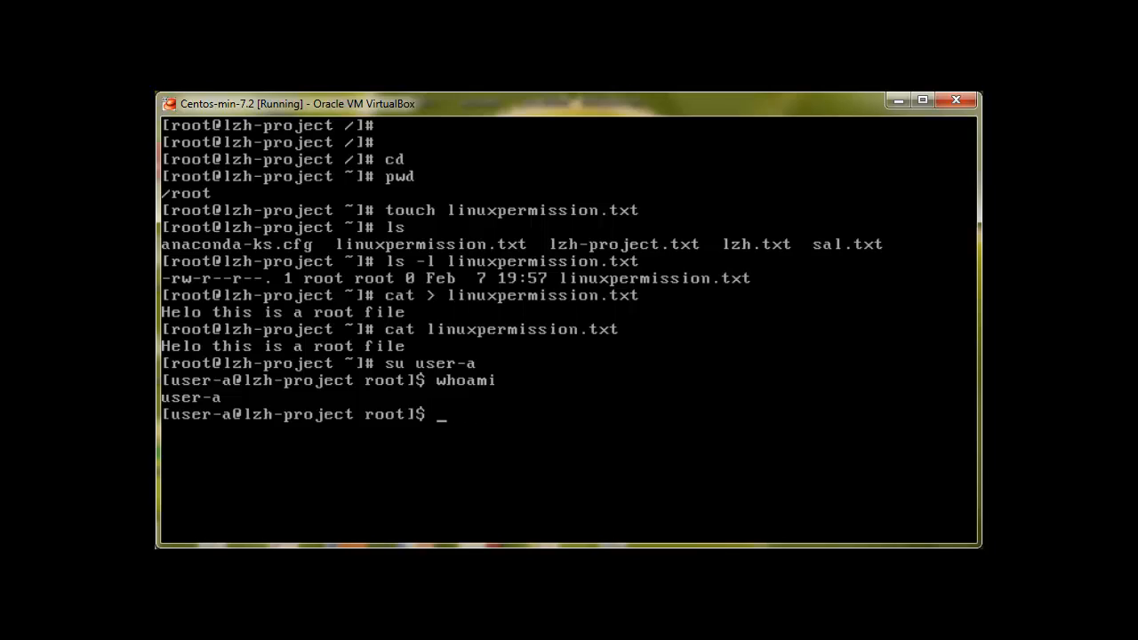
text(ls)
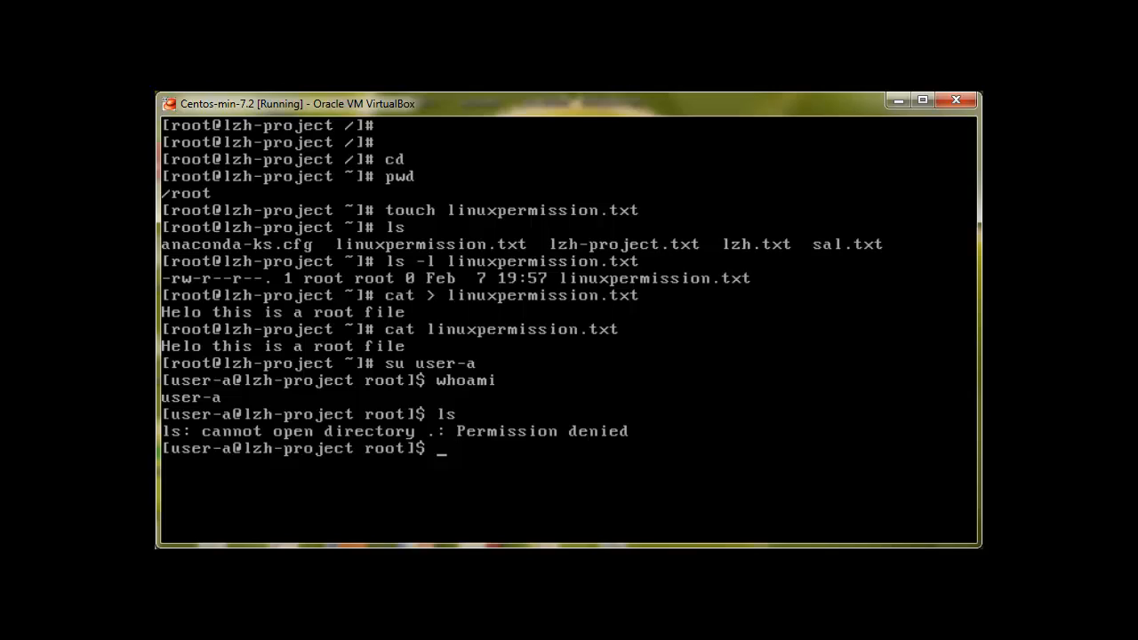
text(su root)
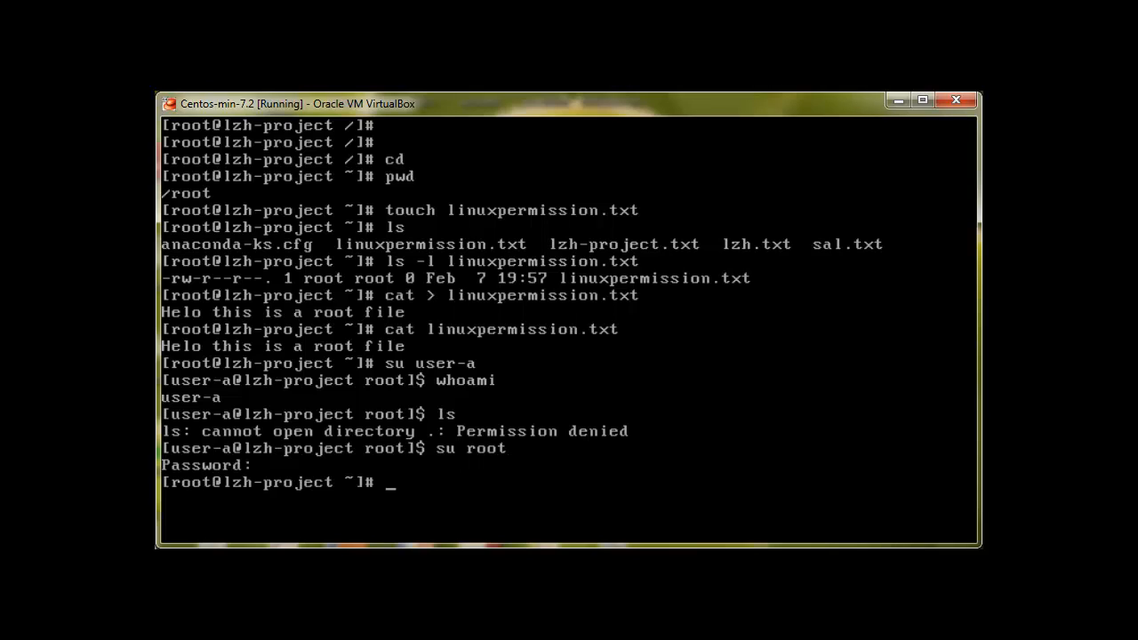
Step: Move linuxpermission.txt from root's home into /opt/testing/
text(ls)
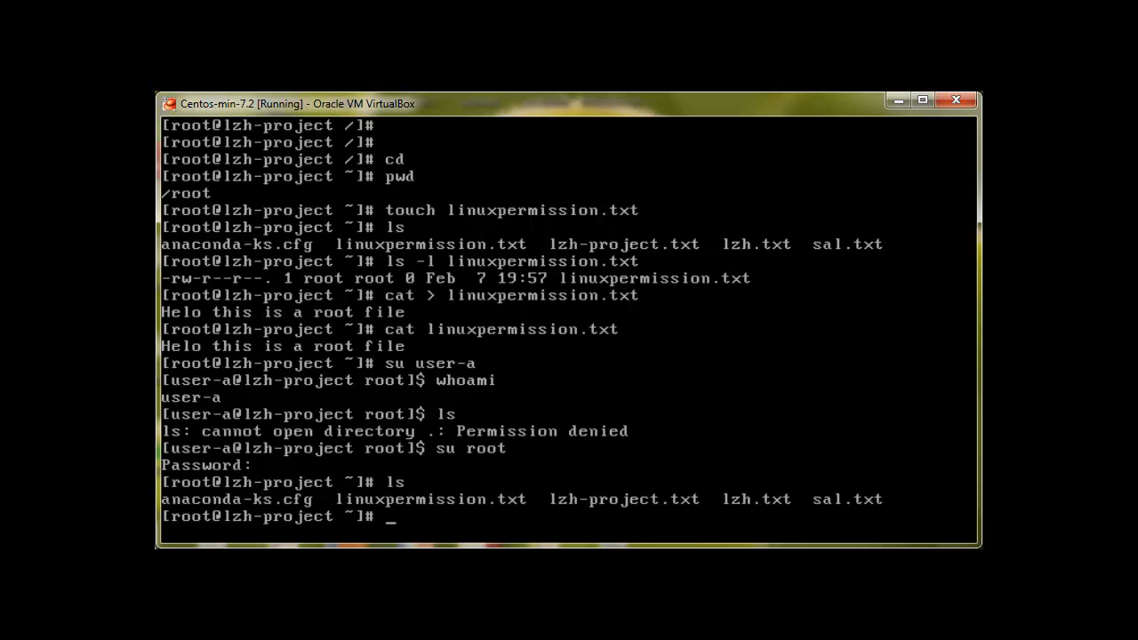
text(mv linuxpermission.txt /)
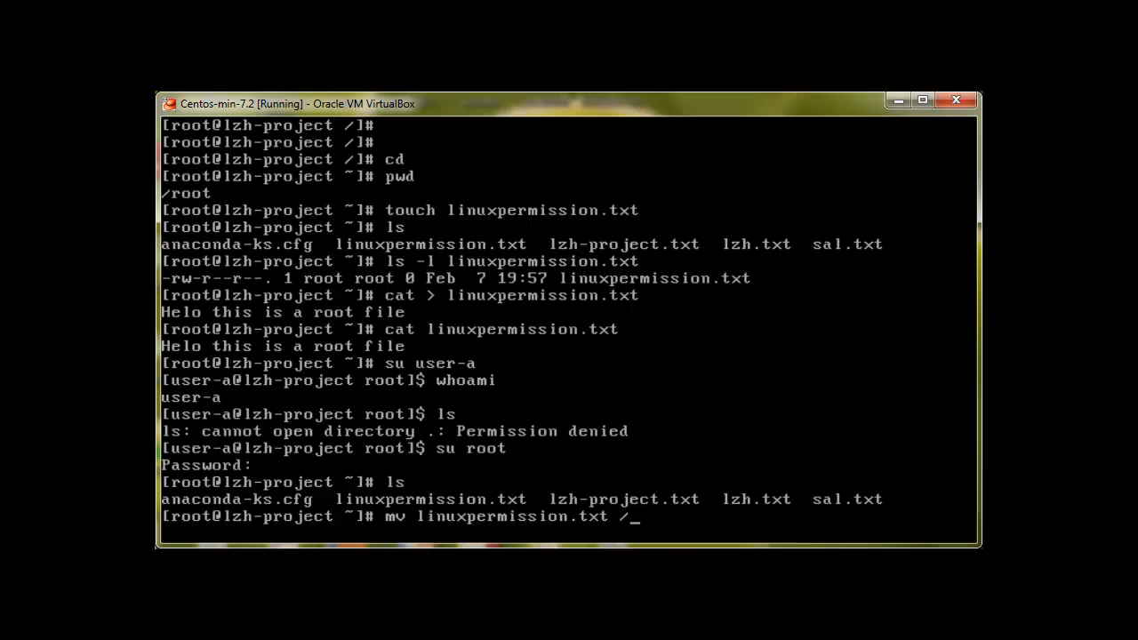
text(opt/testing/)
text(cd /)
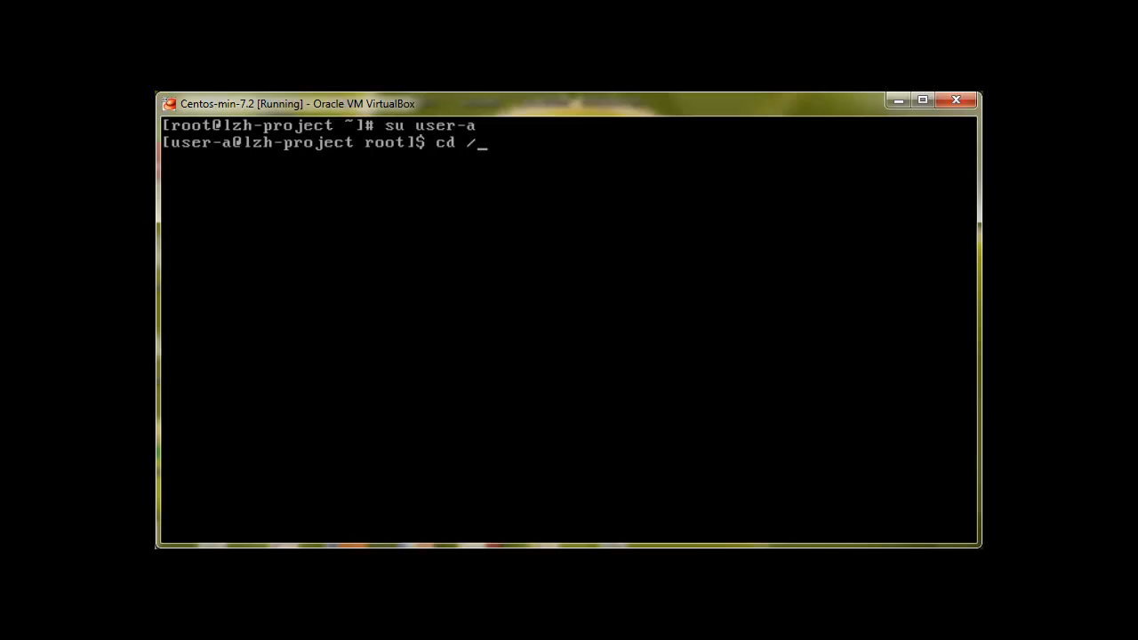
Step: As user-a in /opt/testing, read linuxpermission.txt, fail to append to it, then return to root
text(opt/testing/)
text(ls)
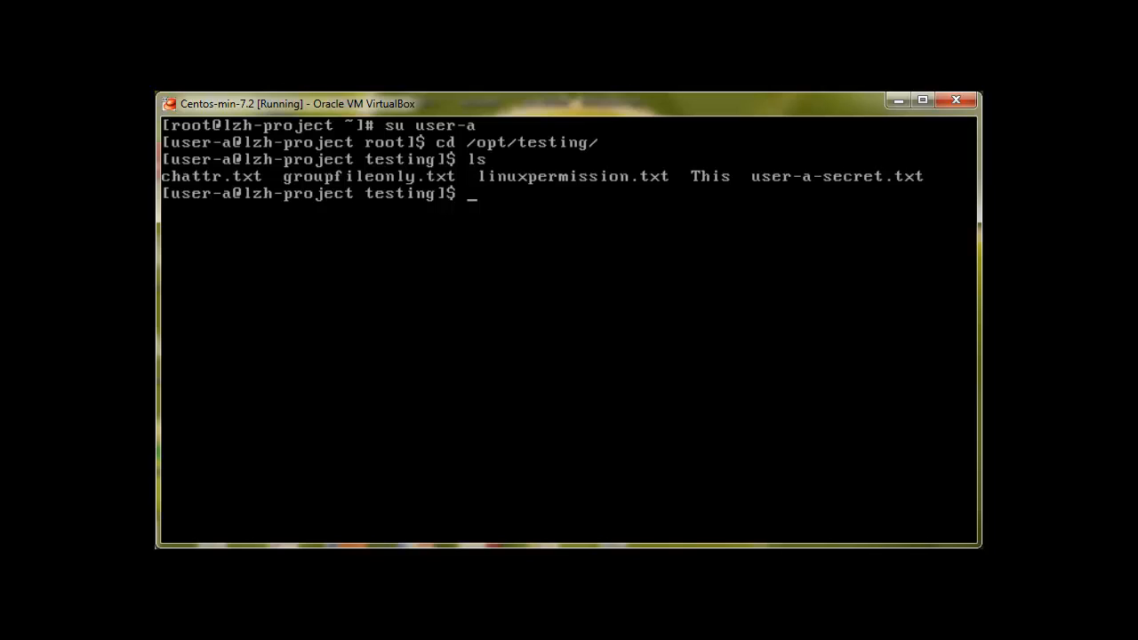
text(cat linuxpermission.txt)
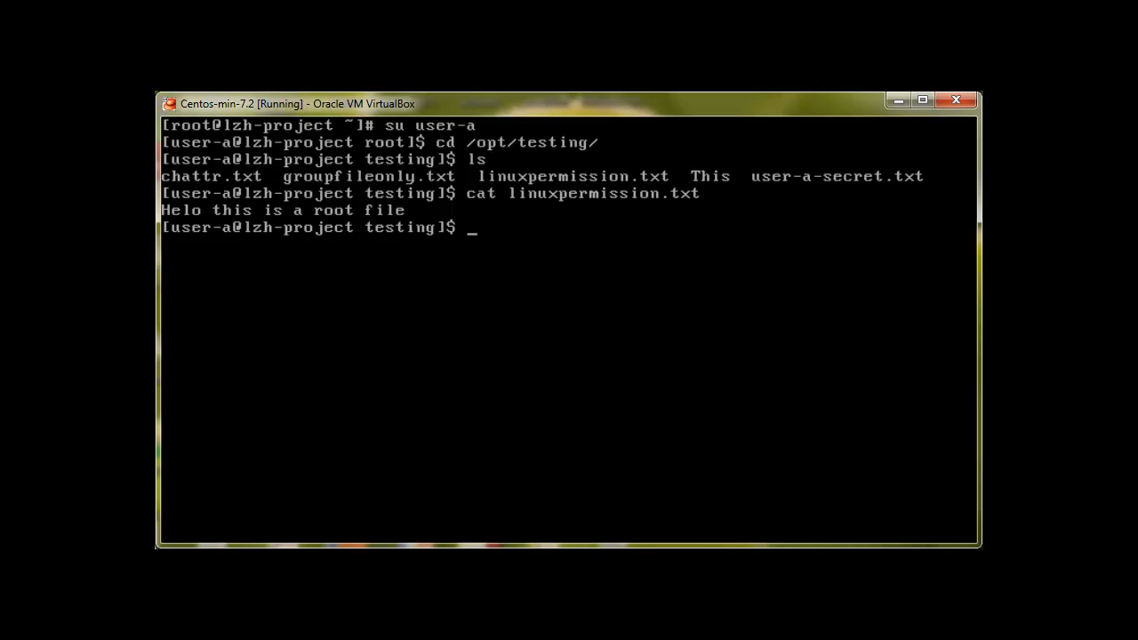
text(cat >>)
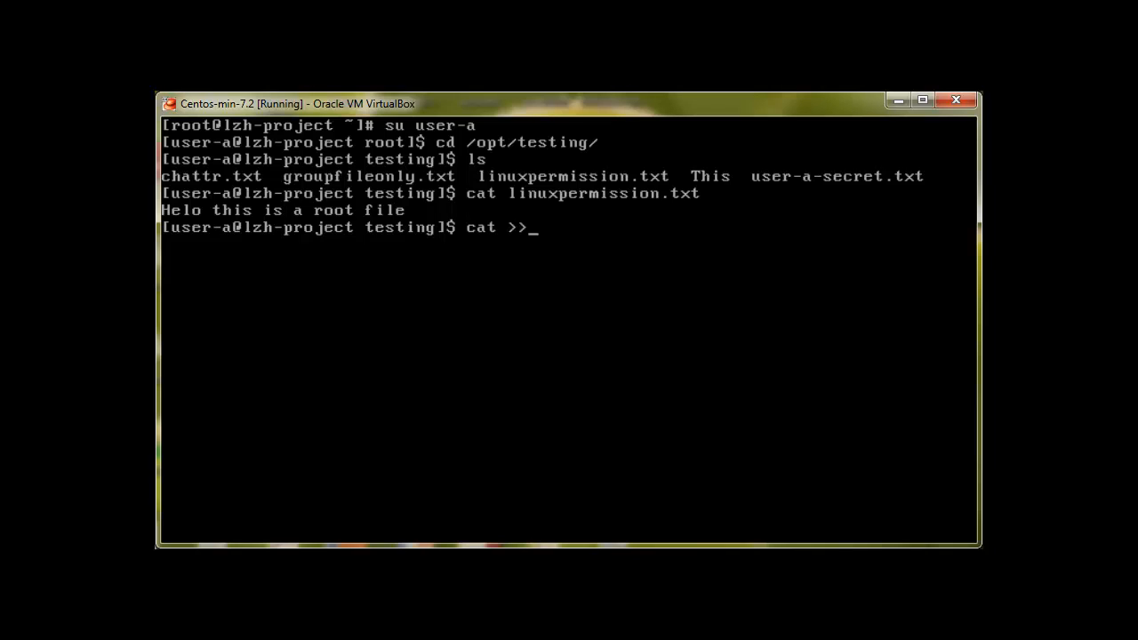
text(linuxpermission.txt)
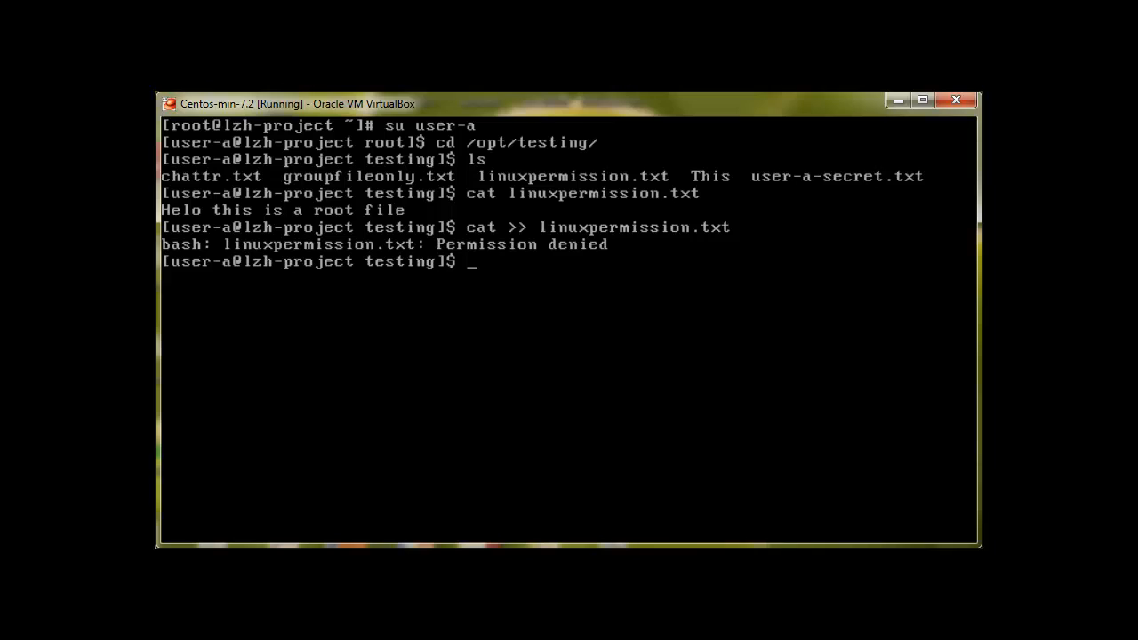
text(su root)
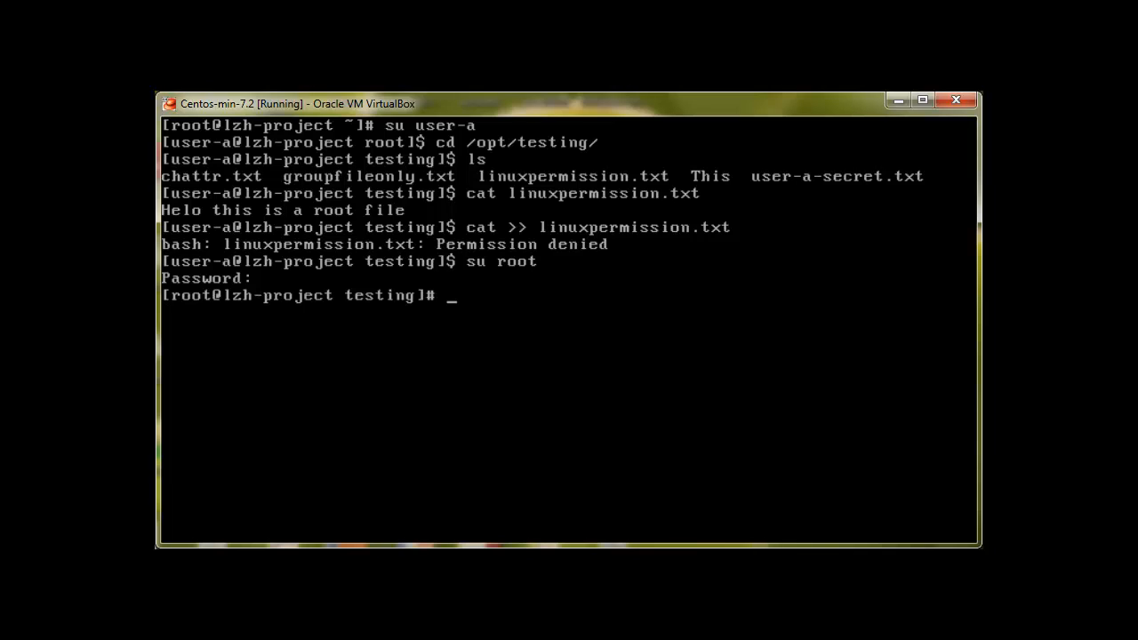
Step: Confirm the current user with whoami and set linuxpermission.txt to mode 660
text(whoami)
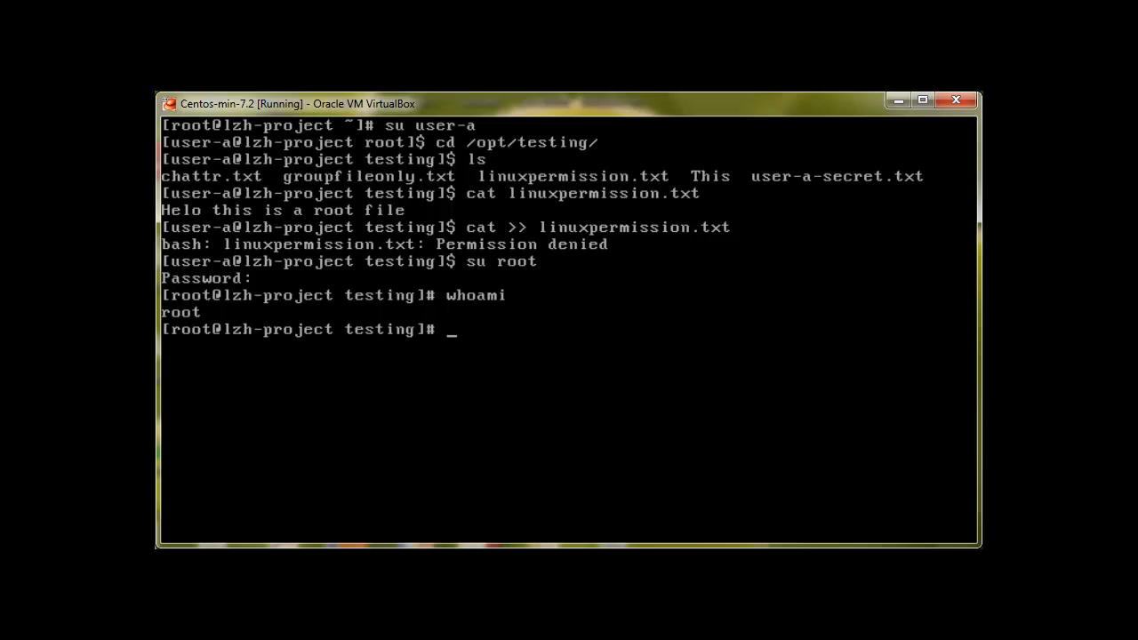
text(chmod)
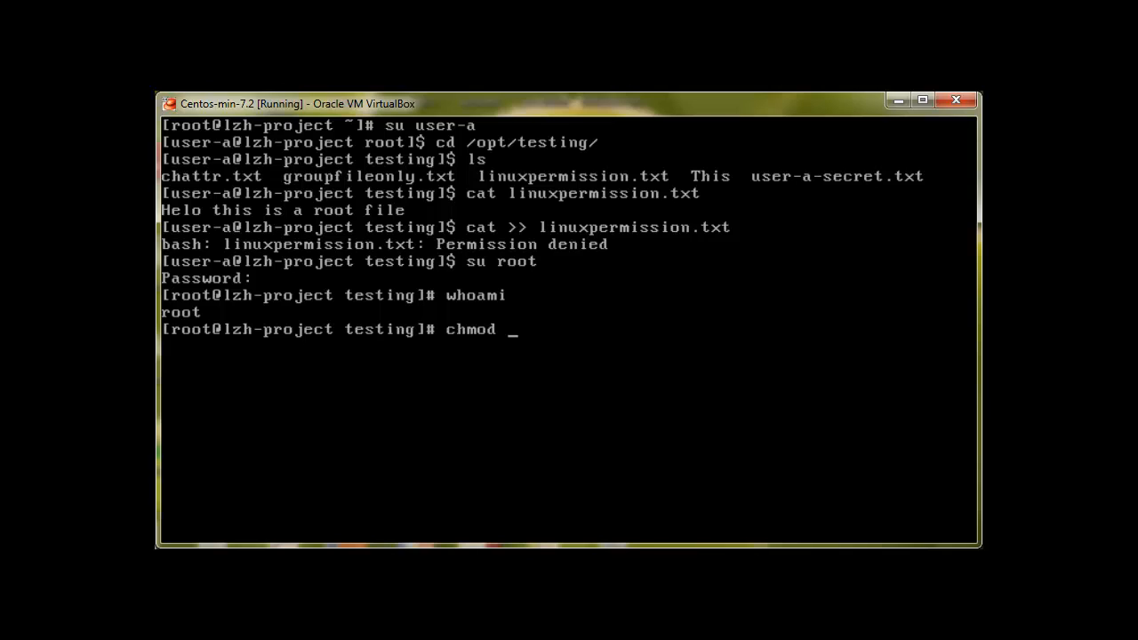
text(6)
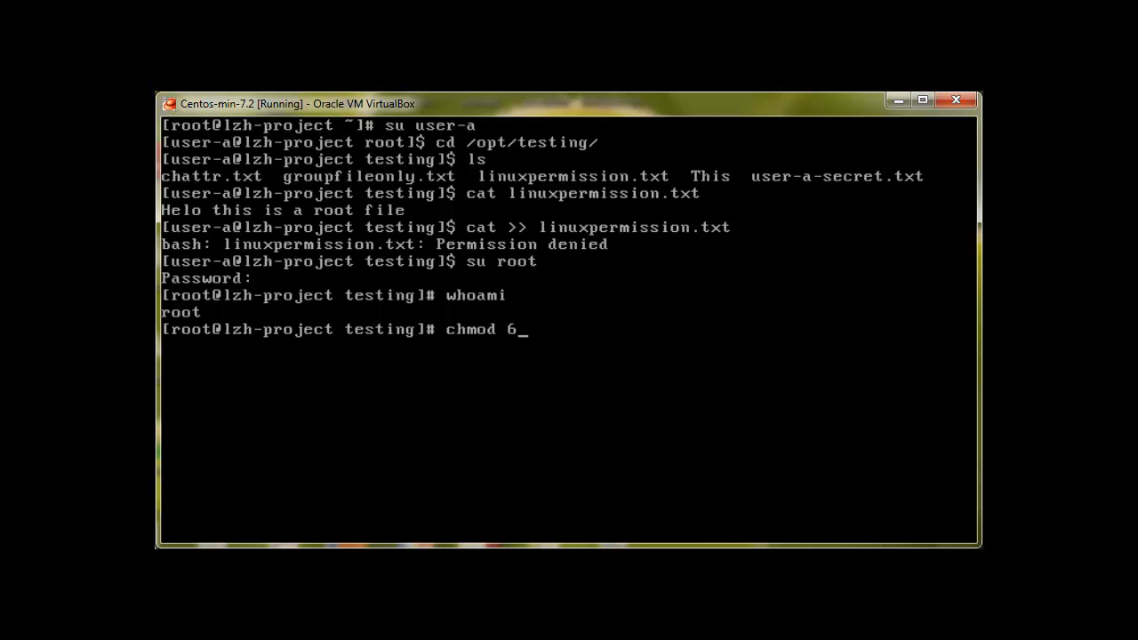
text(66)
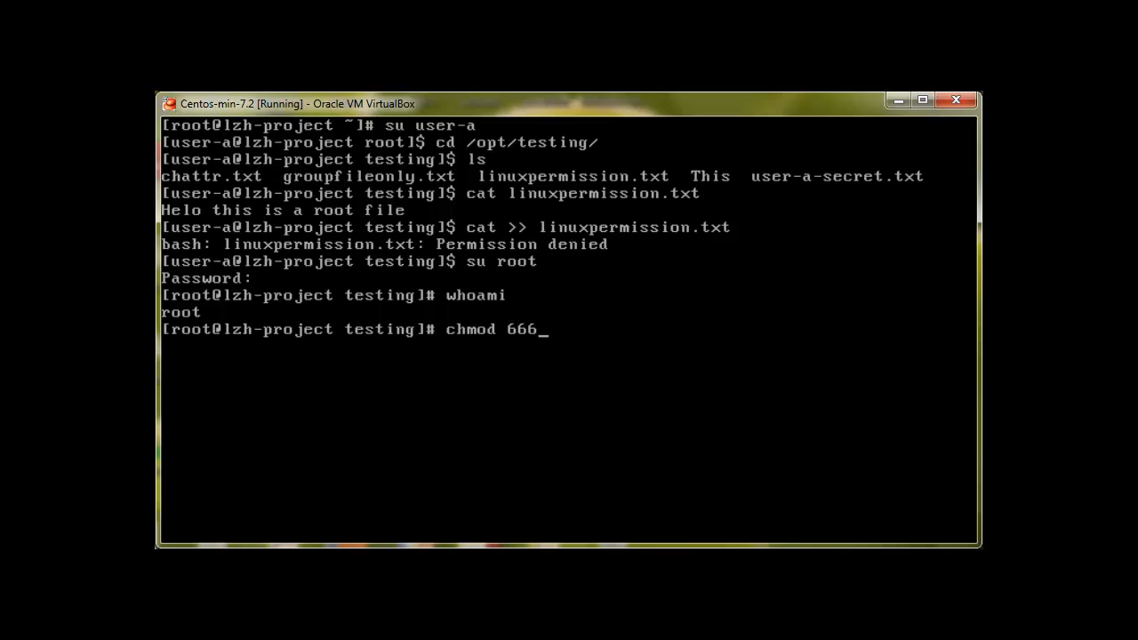
key(BackSpace)
text(0 linuxpermission.txt)
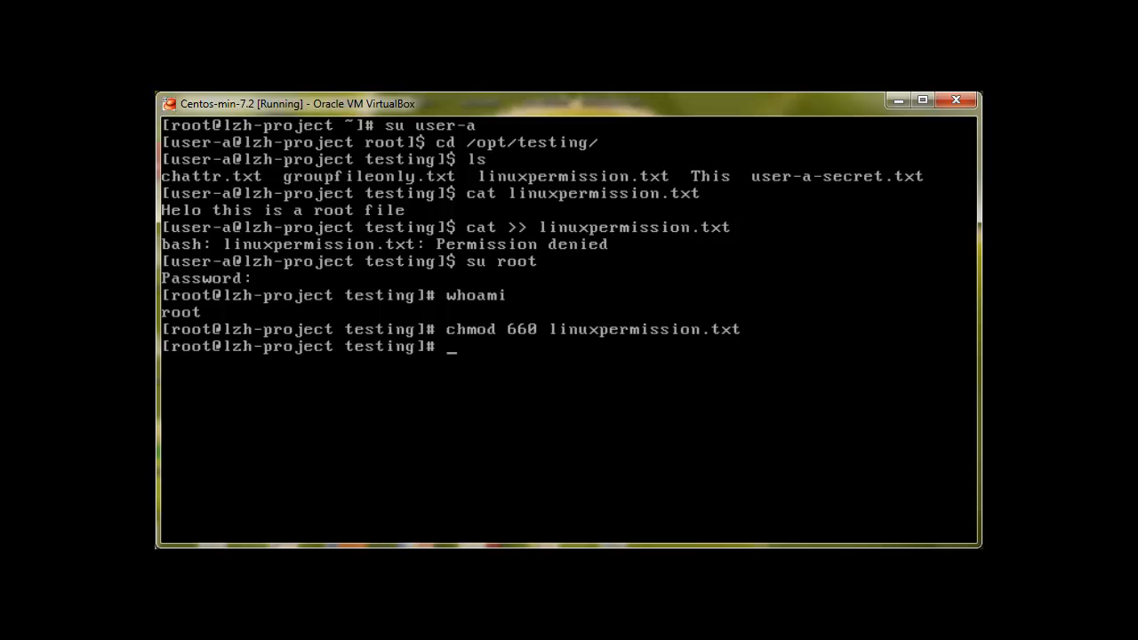
Step: Verify with ls -l that linuxpermission.txt now shows -rw-rw----
text(ls)
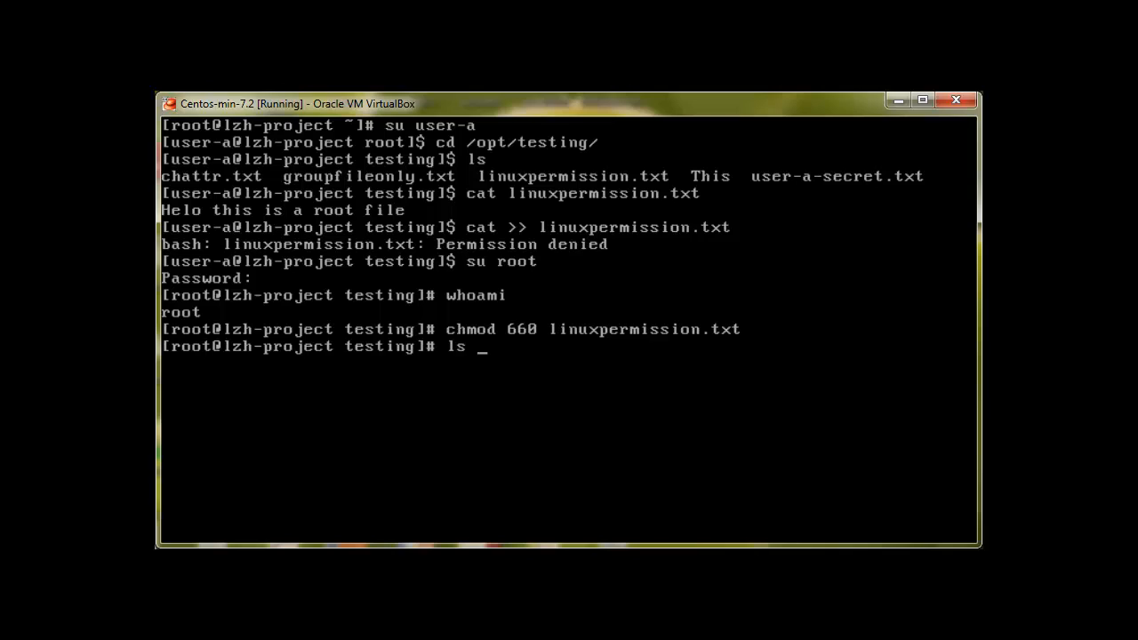
text(-l)
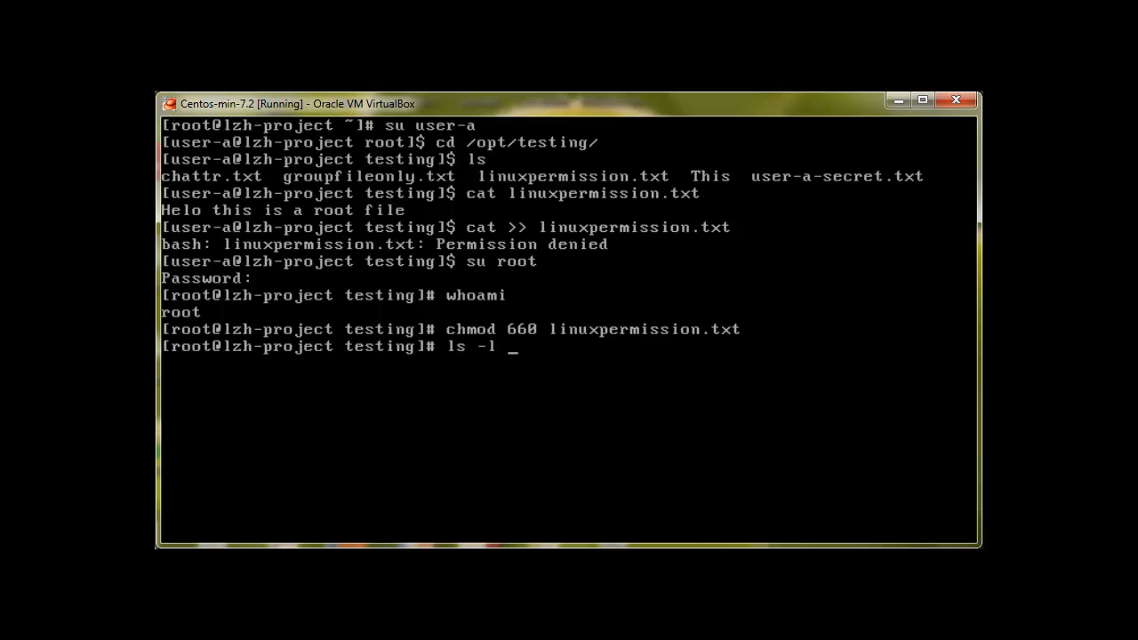
text(linuxpermission.txt)
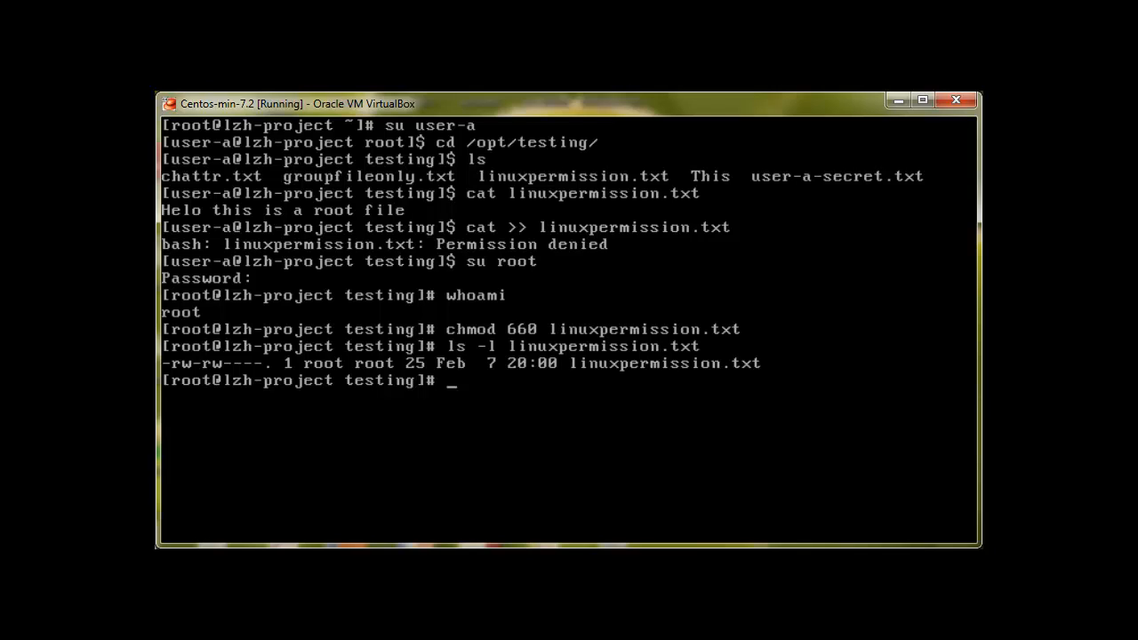
Step: Switch to user-a, list /opt/testing, and return to a root prompt
text(su)
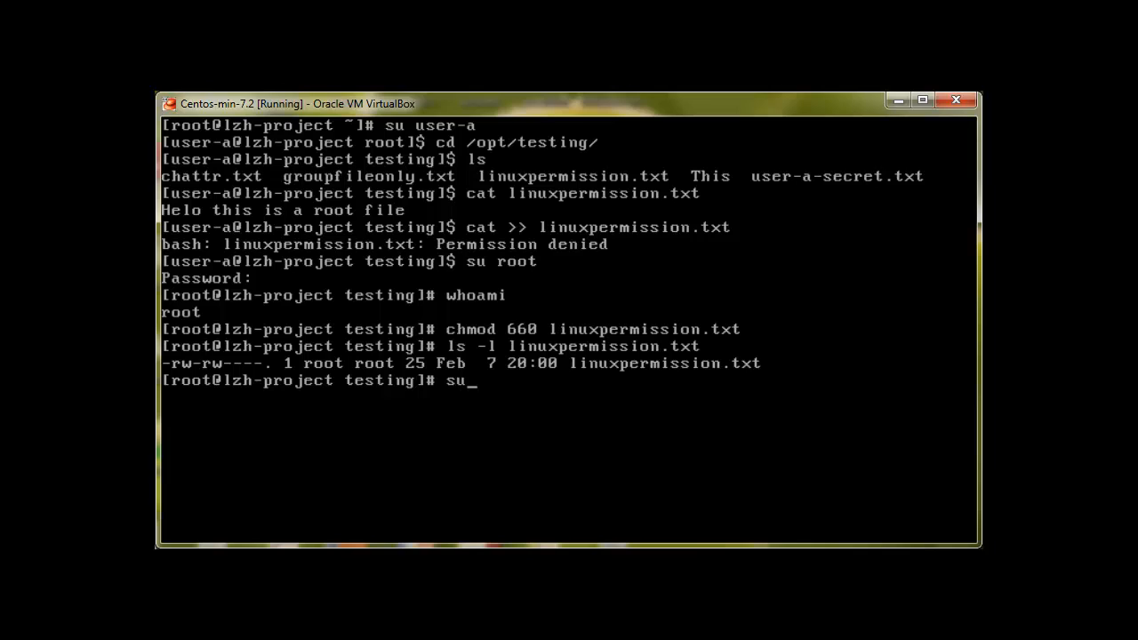
text(user-a)
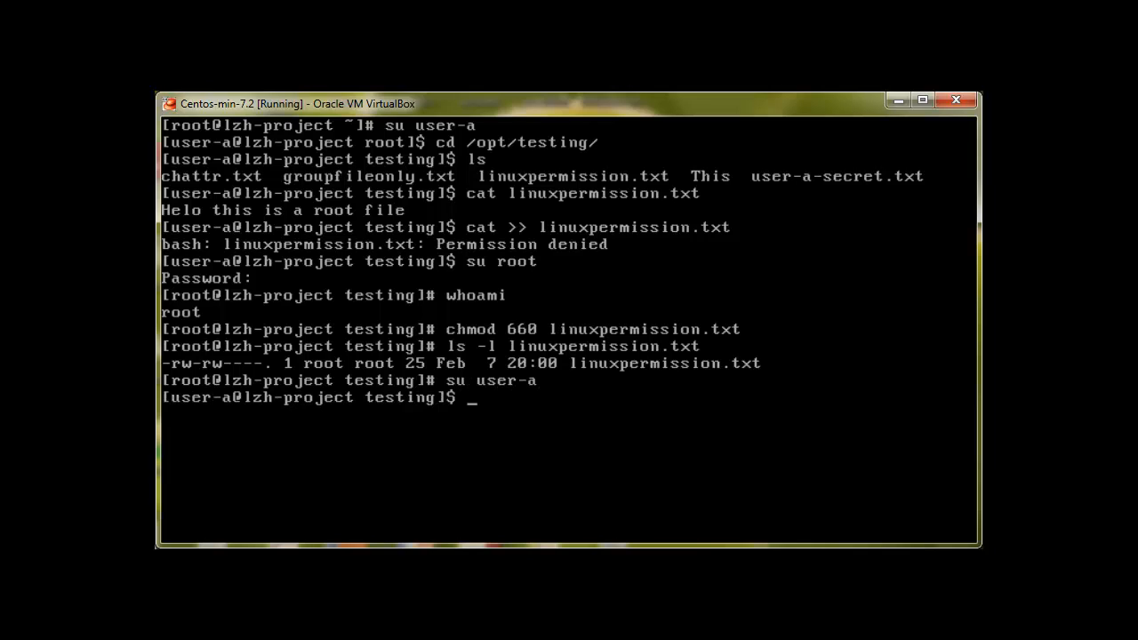
text(ls)
text(su root)
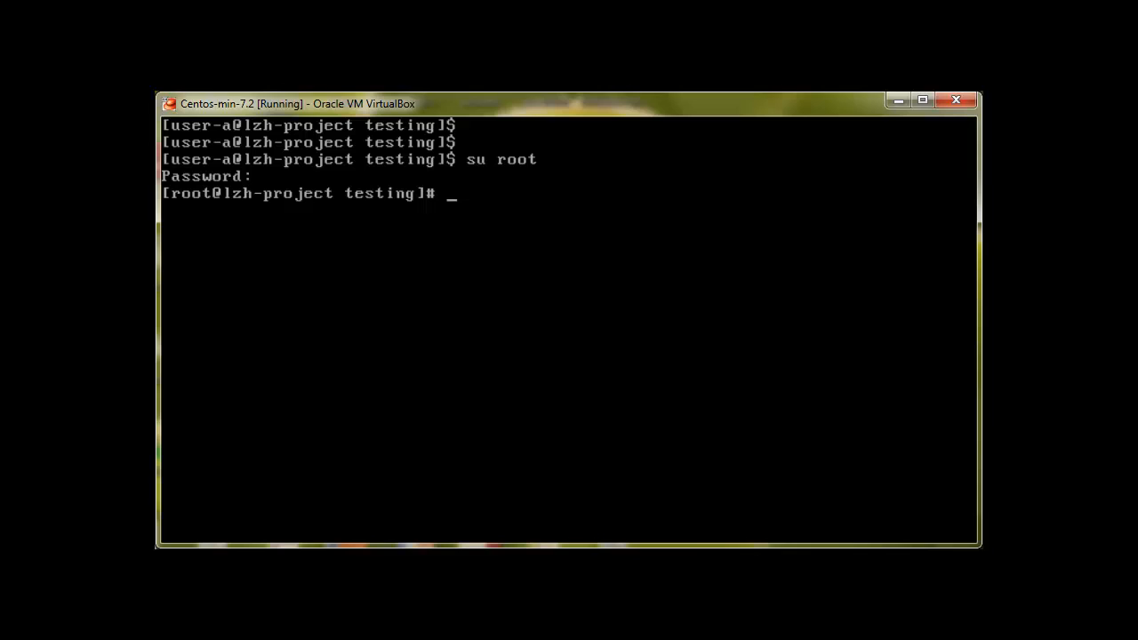
Step: As root, set linuxpermission.txt to mode 666, then switch back to user-a
text(chmod 666)
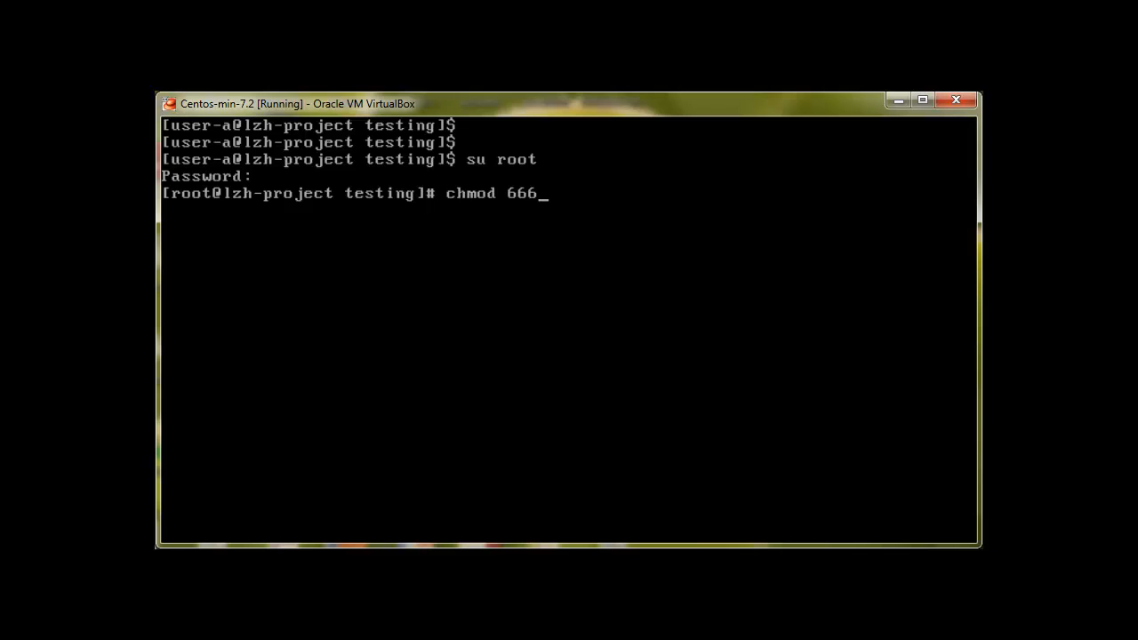
text(linuxpermission.txt)
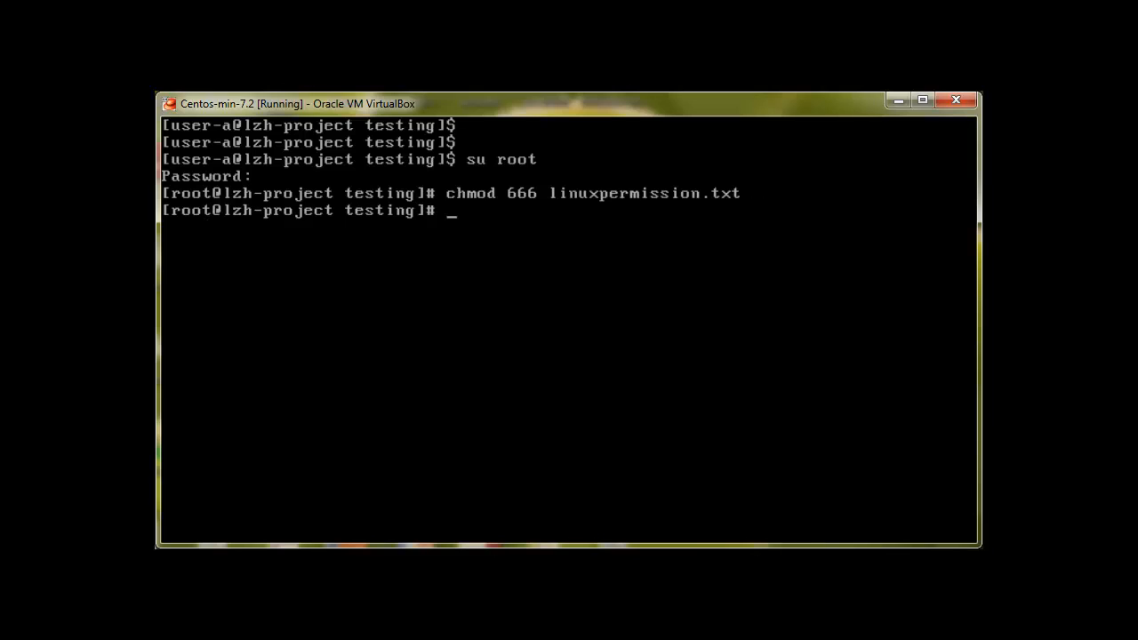
text(su user-a)
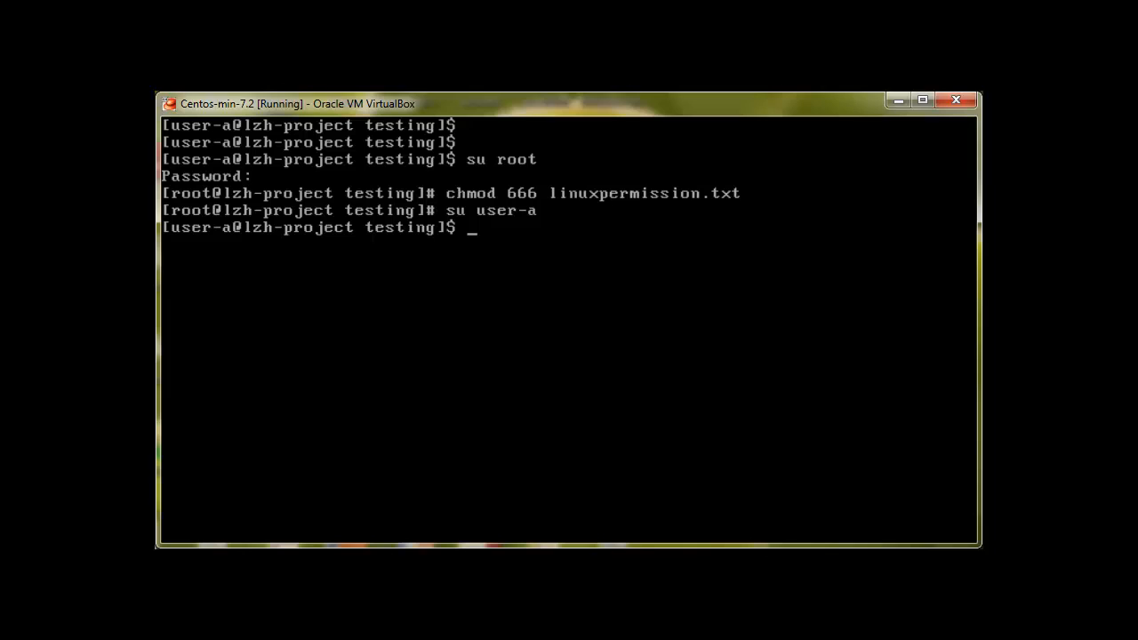
text(cat)
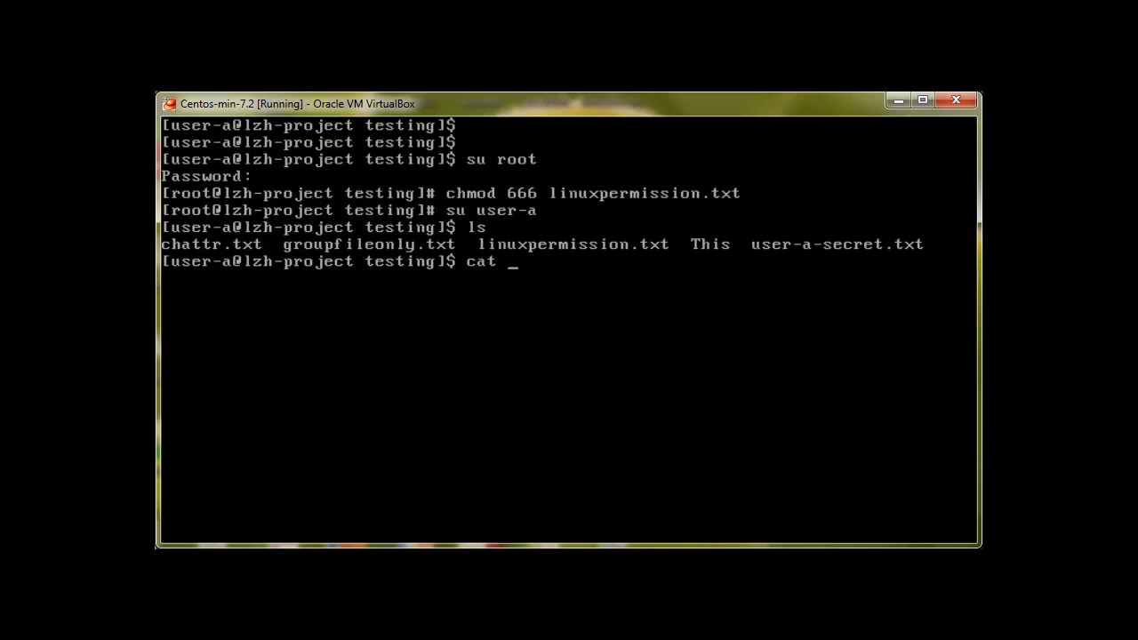
Step: As user-a, append 'This is my line says usr-a' to linuxpermission.txt and display both lines
text(linuxpermission.txt)
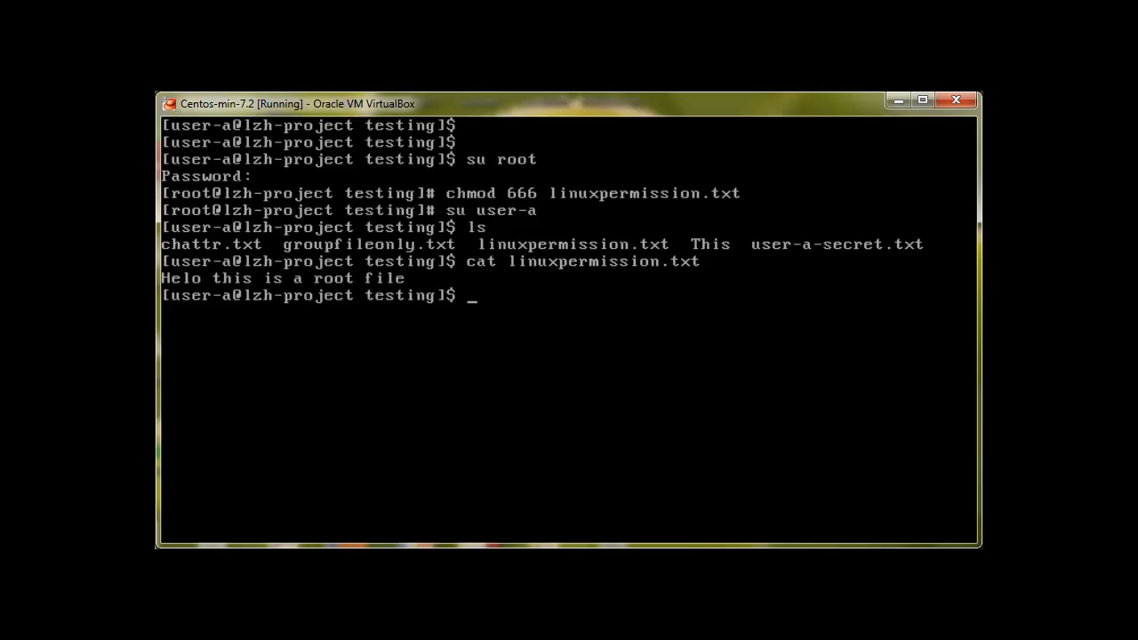
text(cat)
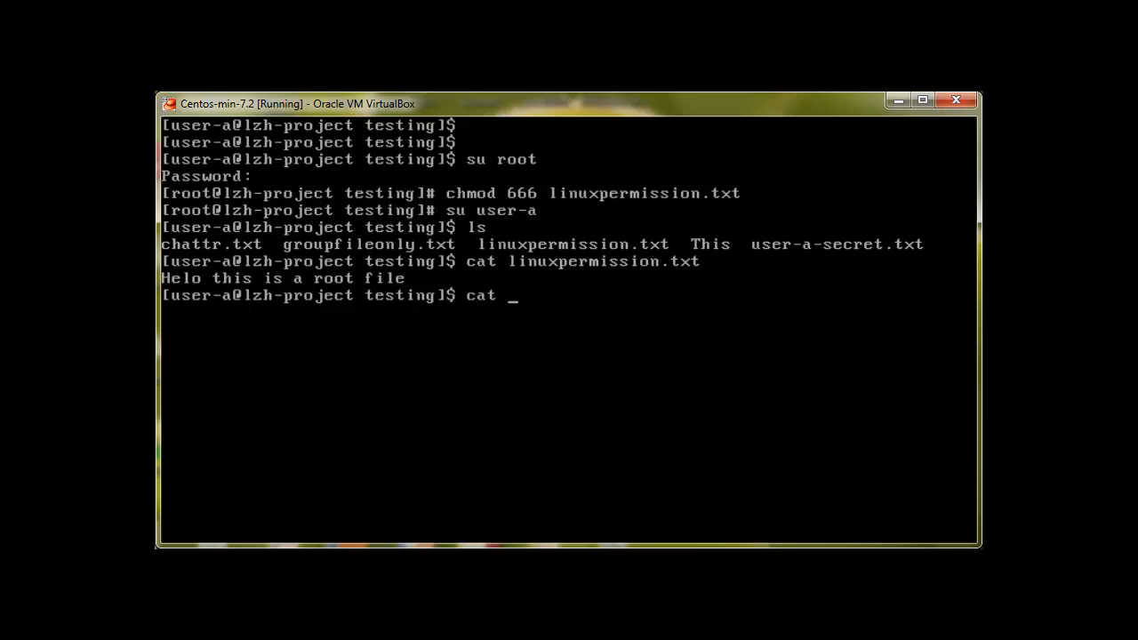
text(>> linuxpermission.txt)
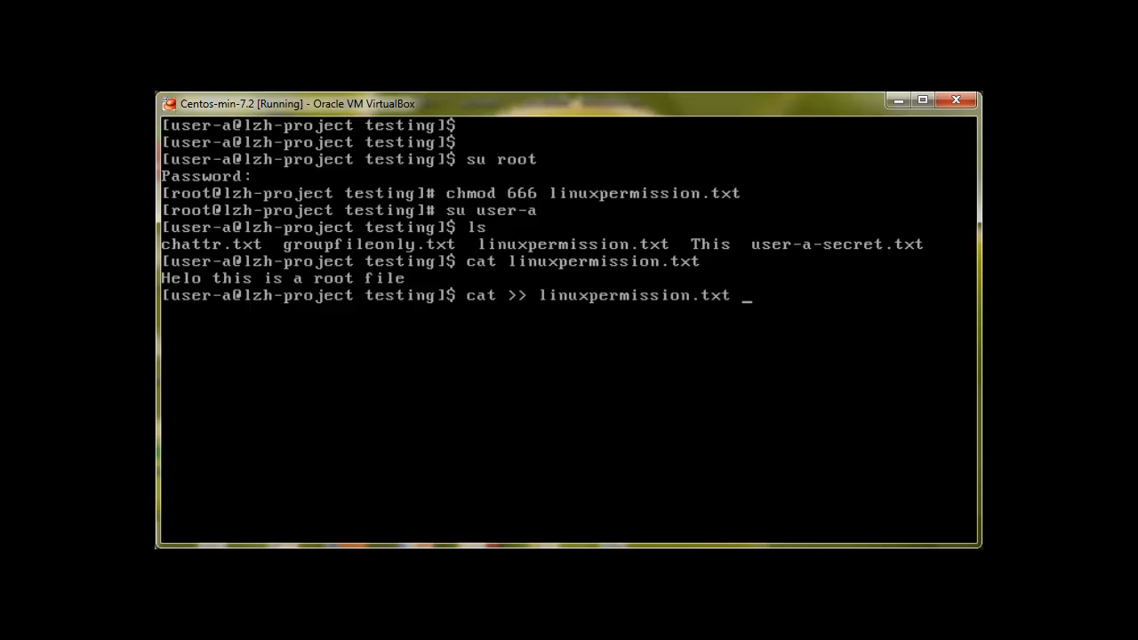
text(This)
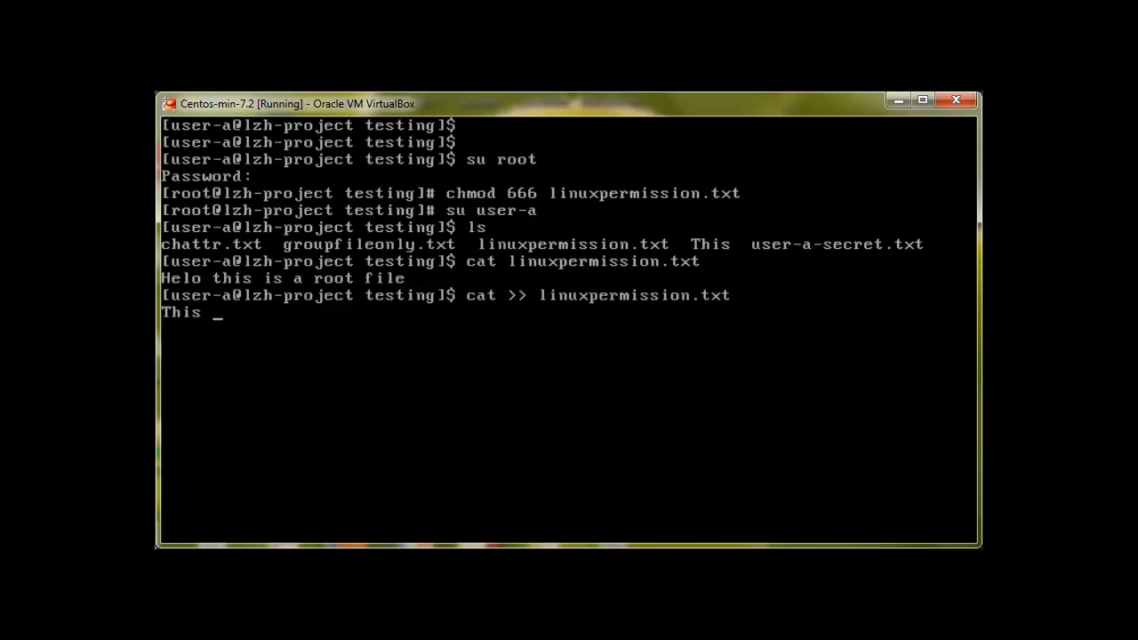
text(is my line says)
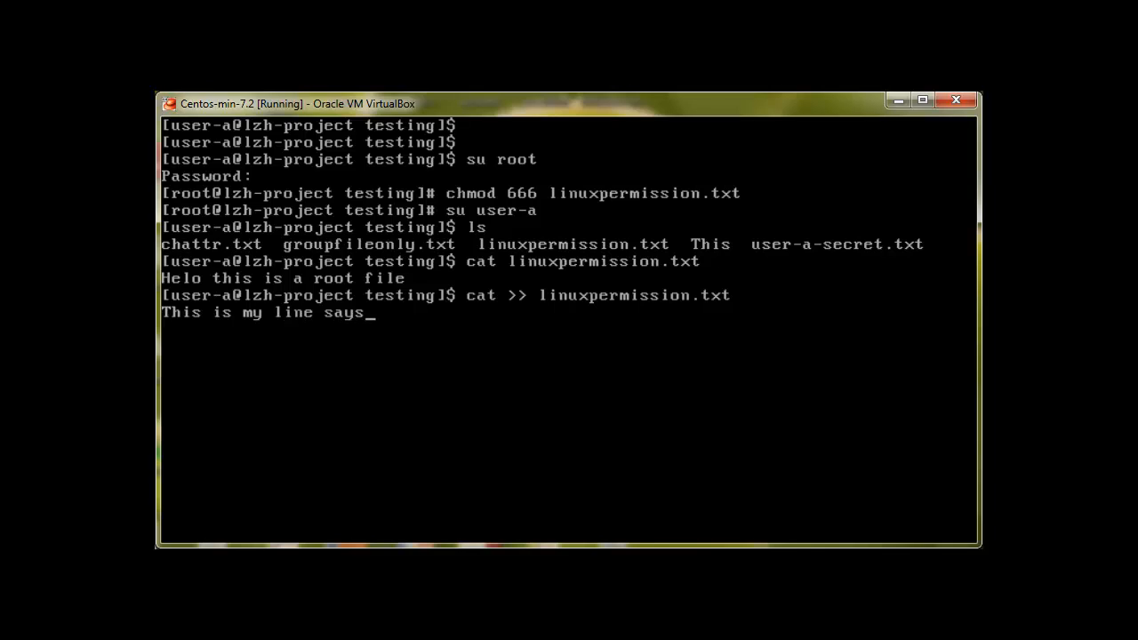
text(usr-a)
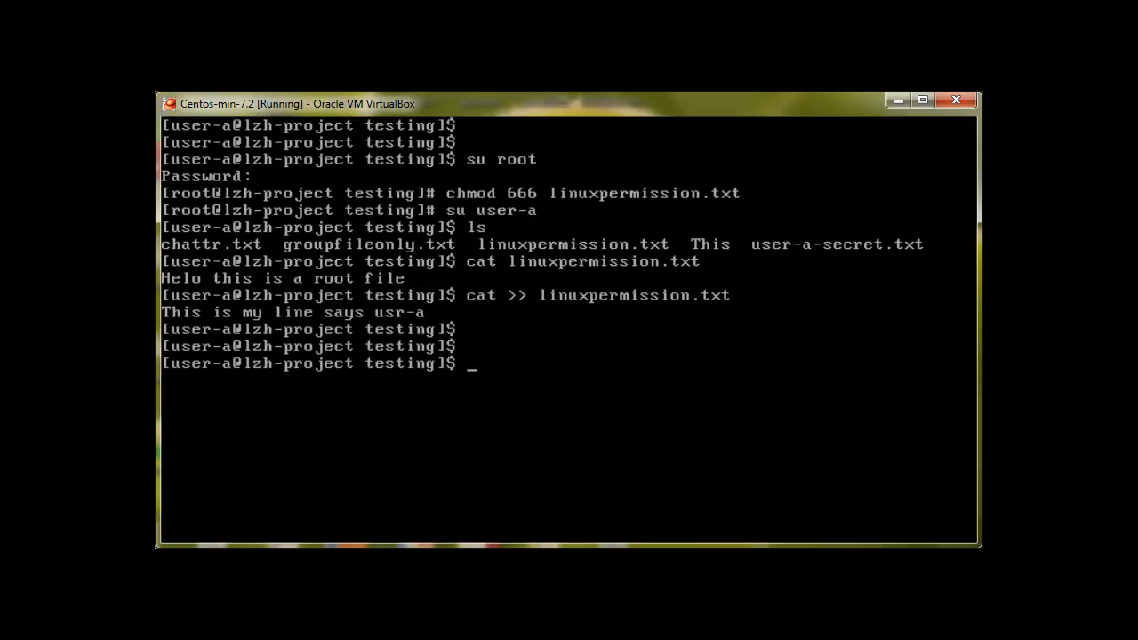
text(cat linuxpermission.txt)
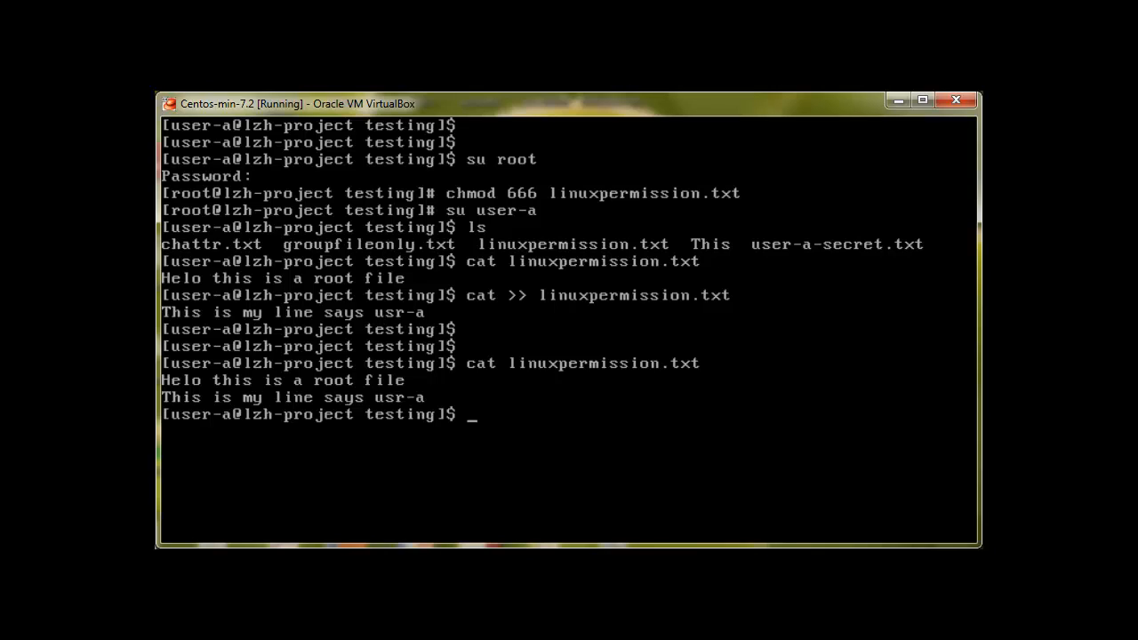
text(666)
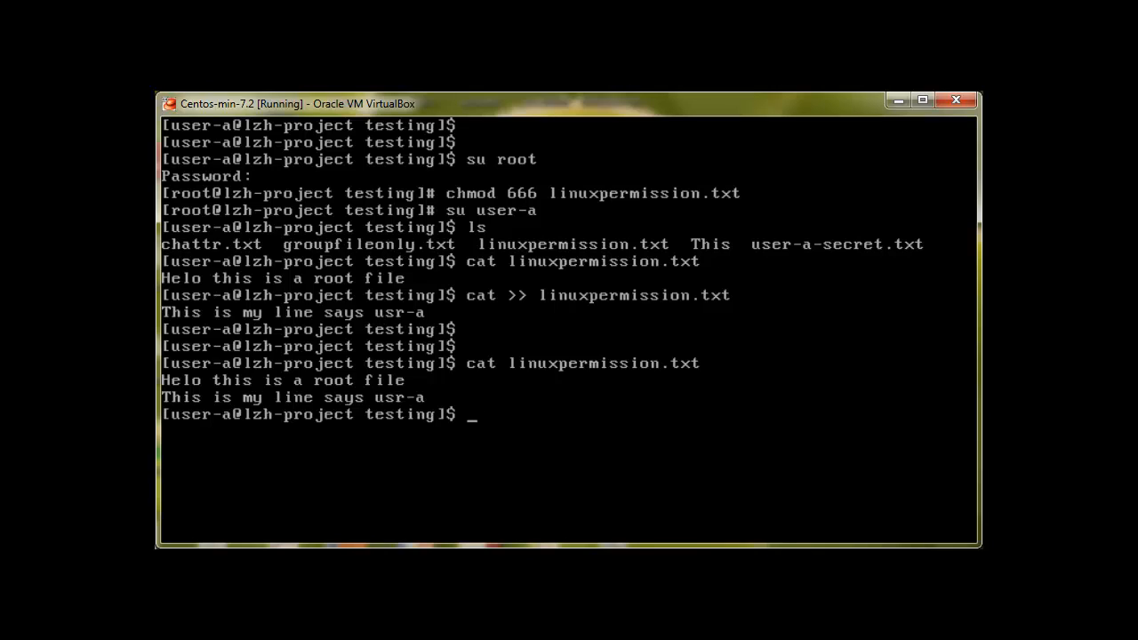
text(r =)
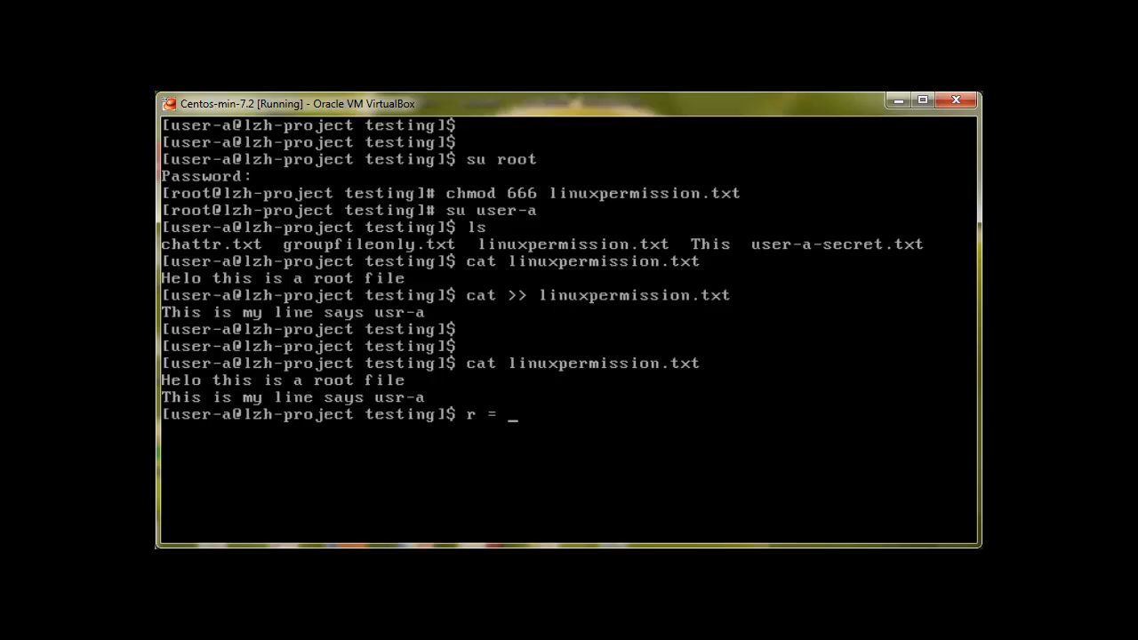
text(4 ,)
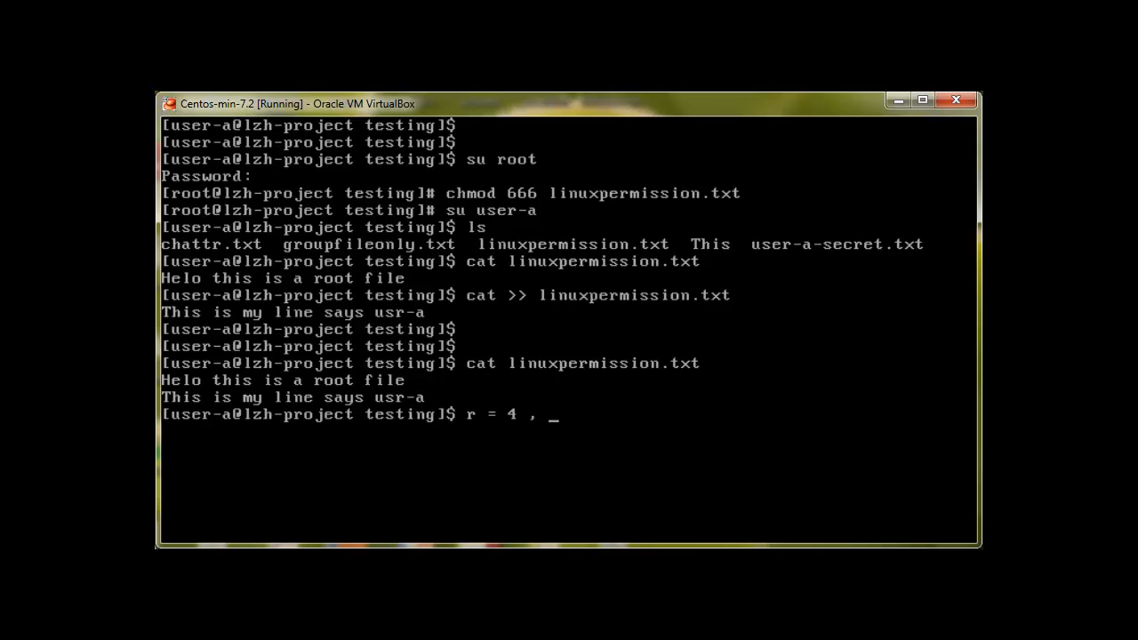
text(w)
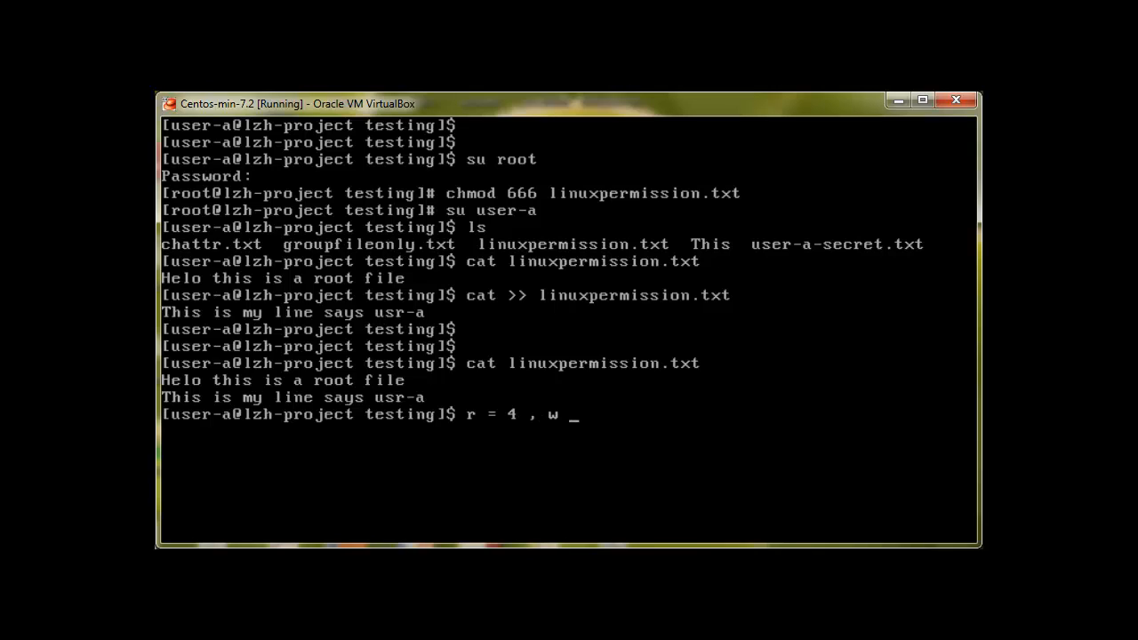
text(= 2 .)
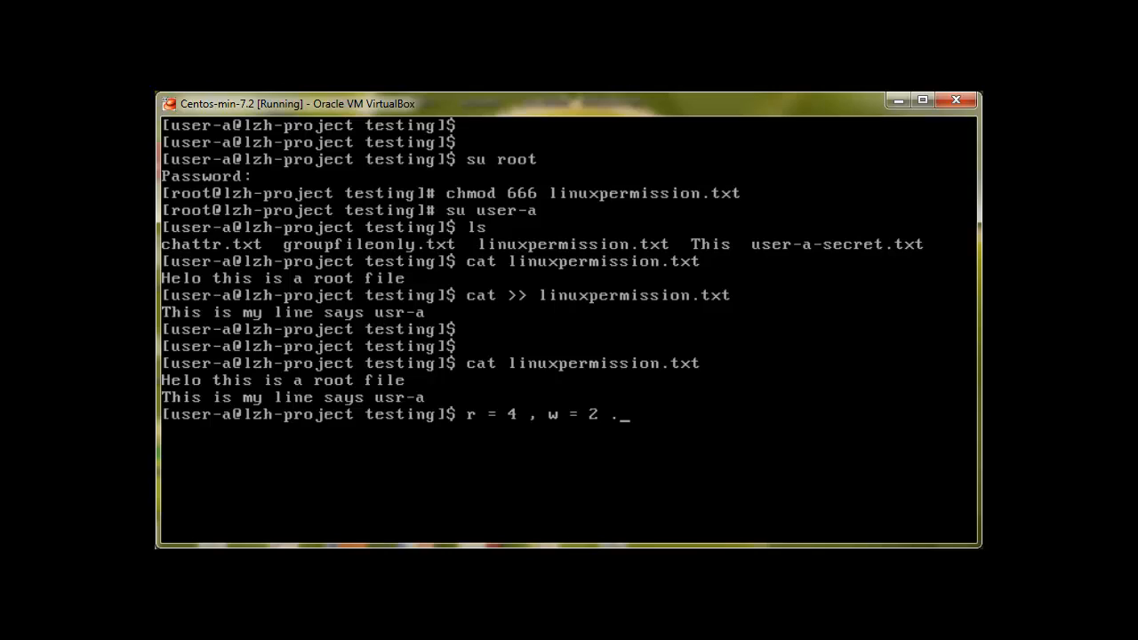
text(, x)
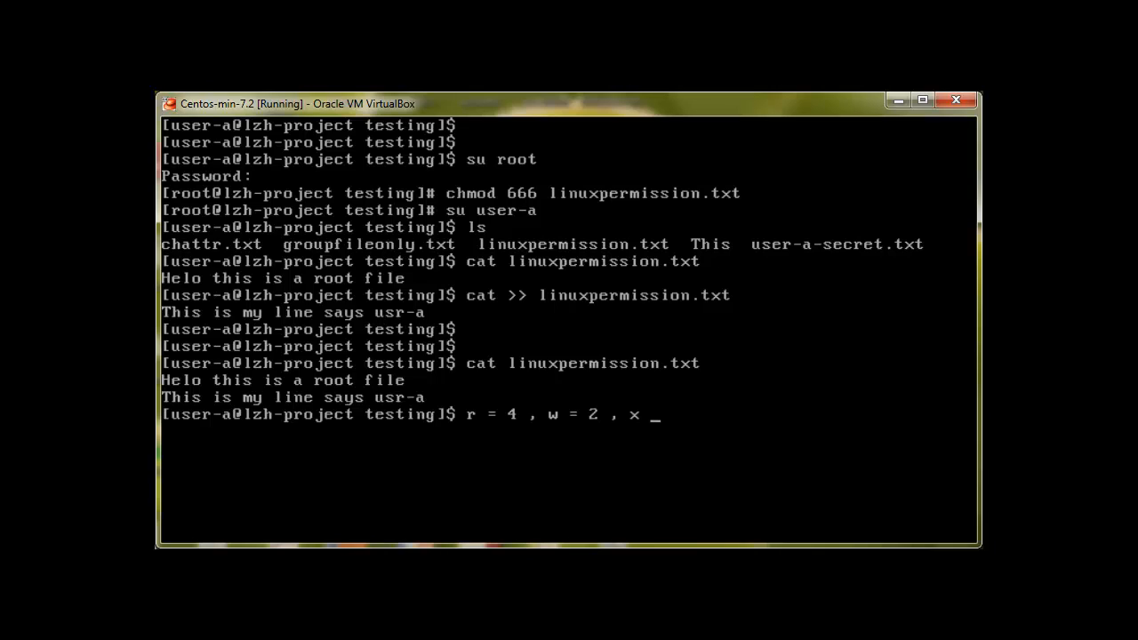
text(= 1)
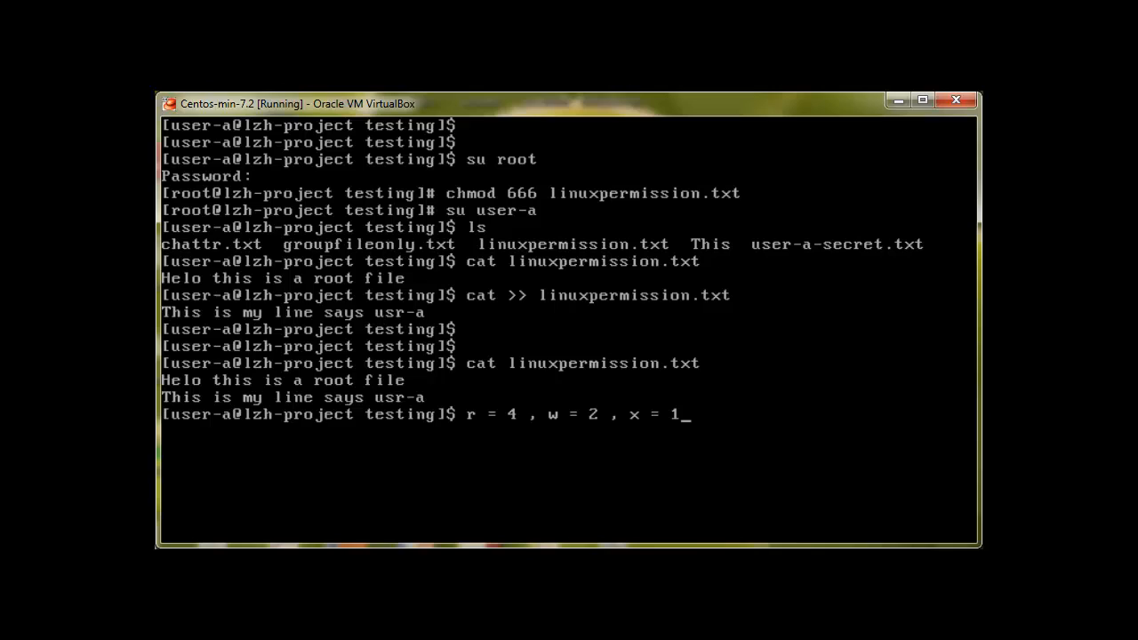
text(=)
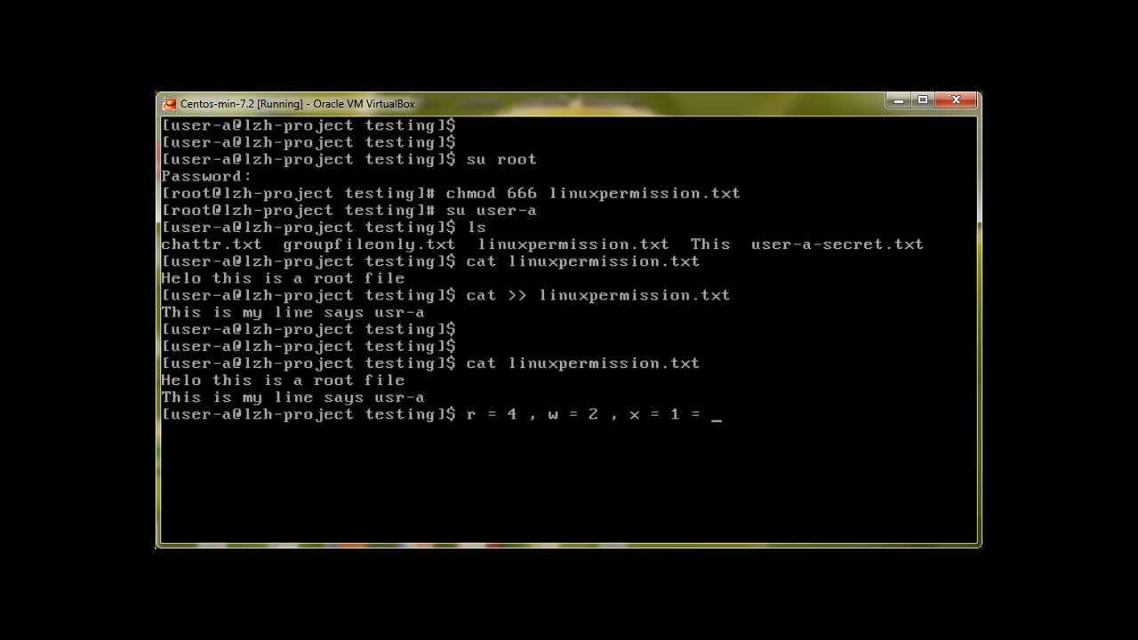
text(7)
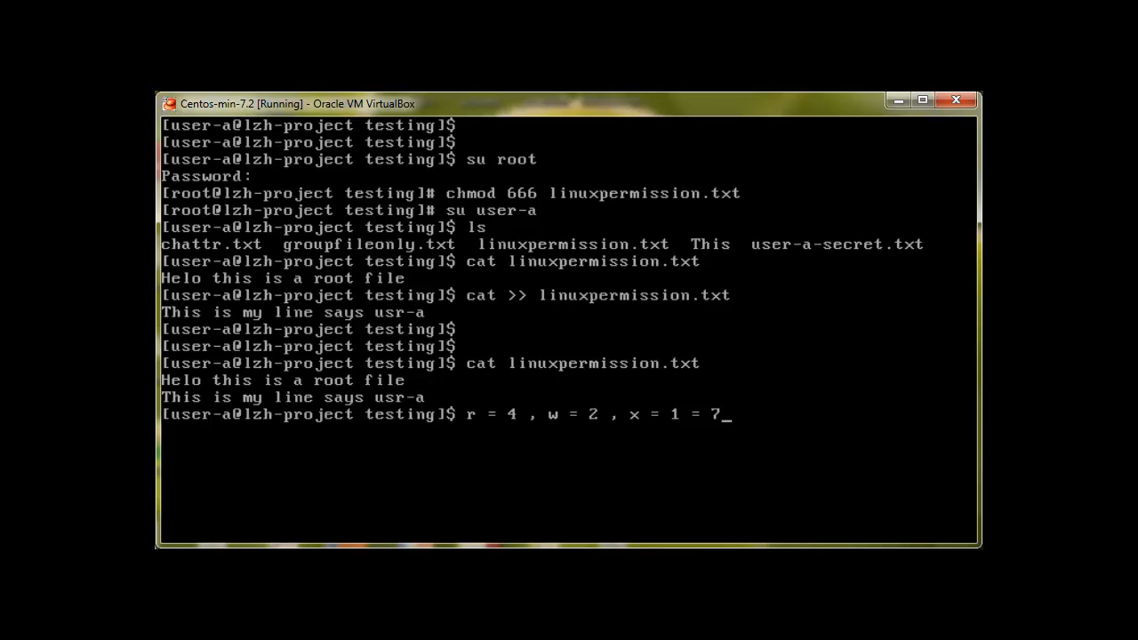
key(Backspace)
text(ls)
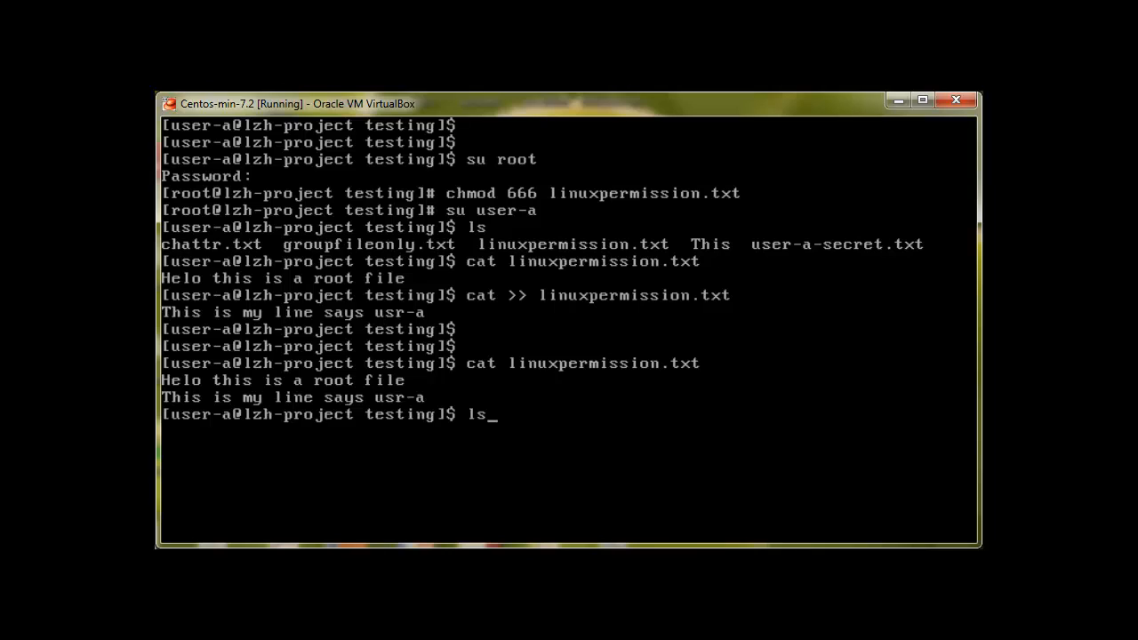
Step: List linuxpermission.txt as -rw-rw-rw- and type the note '6 6 6 = rw, rw, rw'
text(-l linuxpermission.txt)
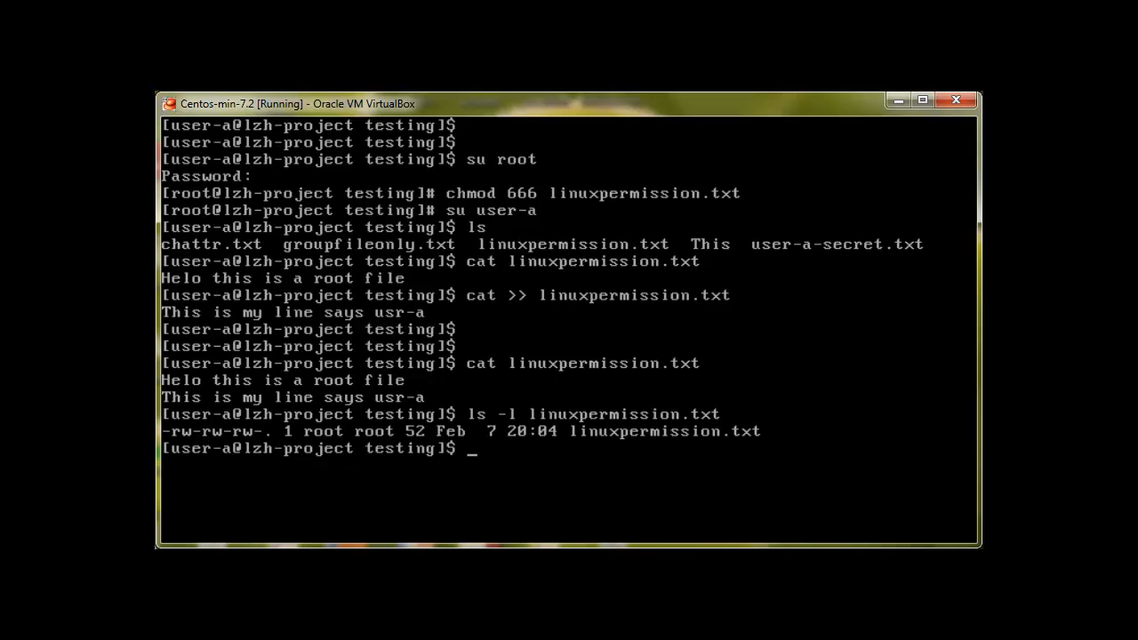
text(6)
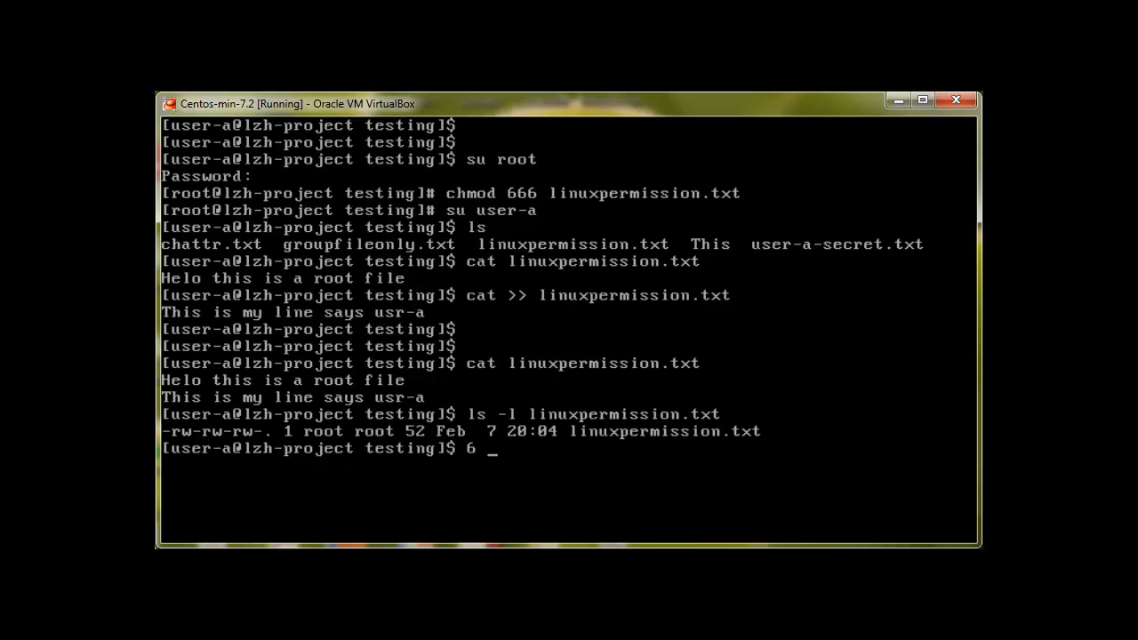
text(6)
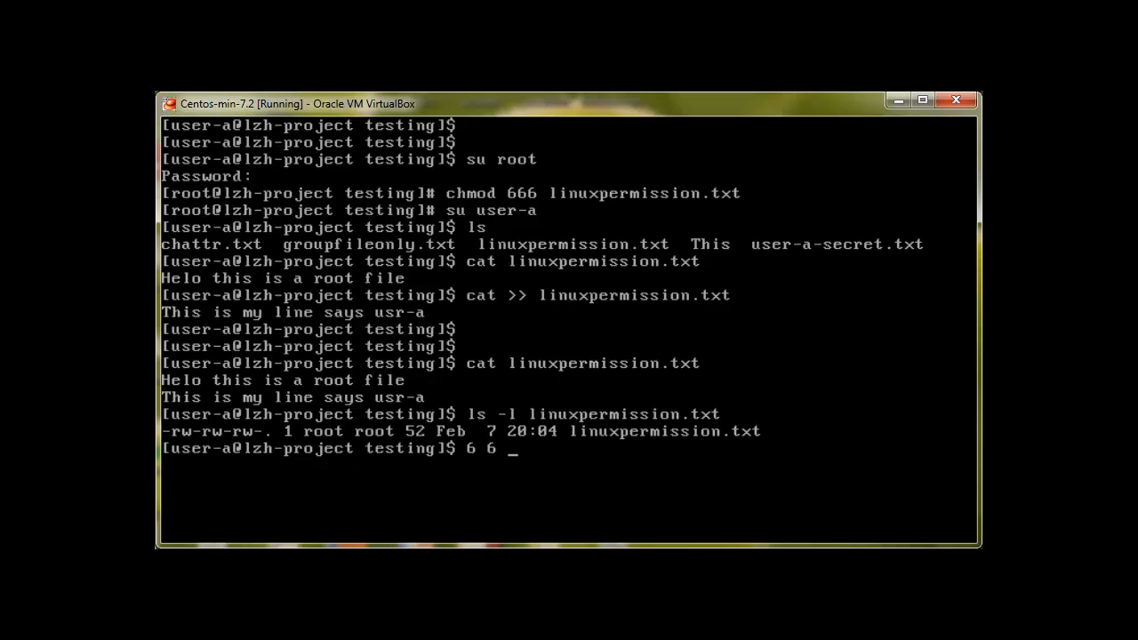
text(6 =)
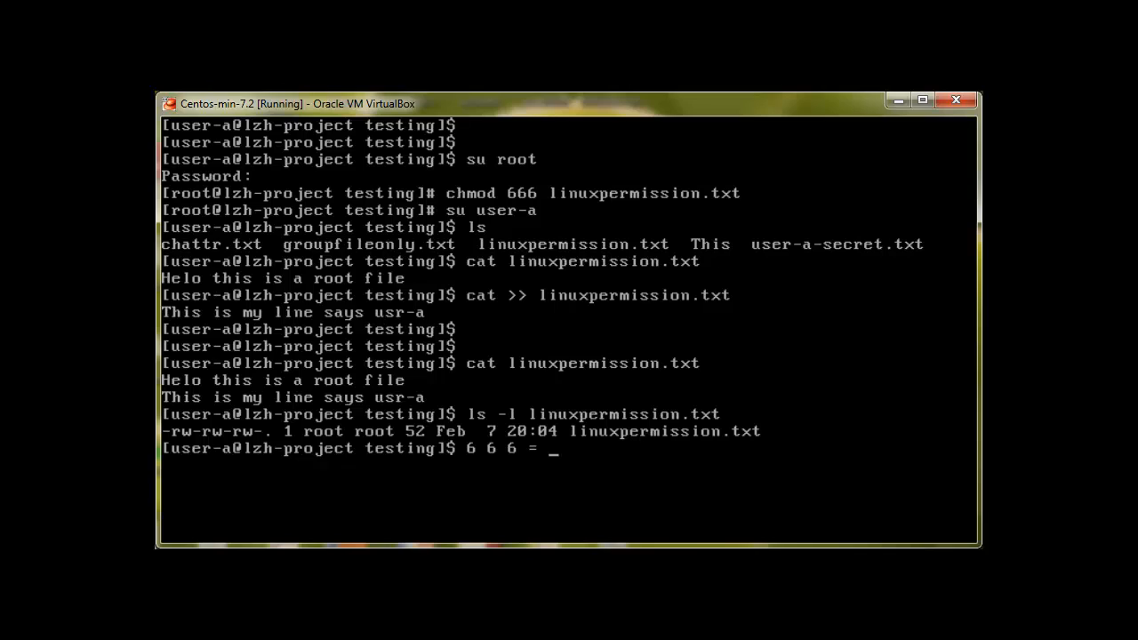
text(rw)
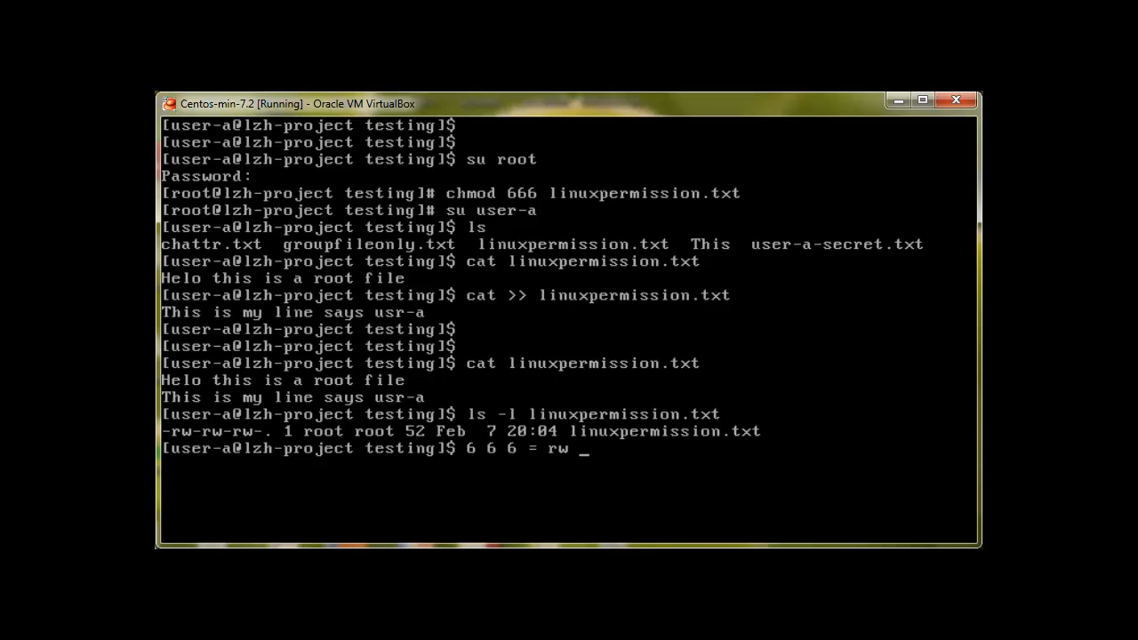
text(, rw)
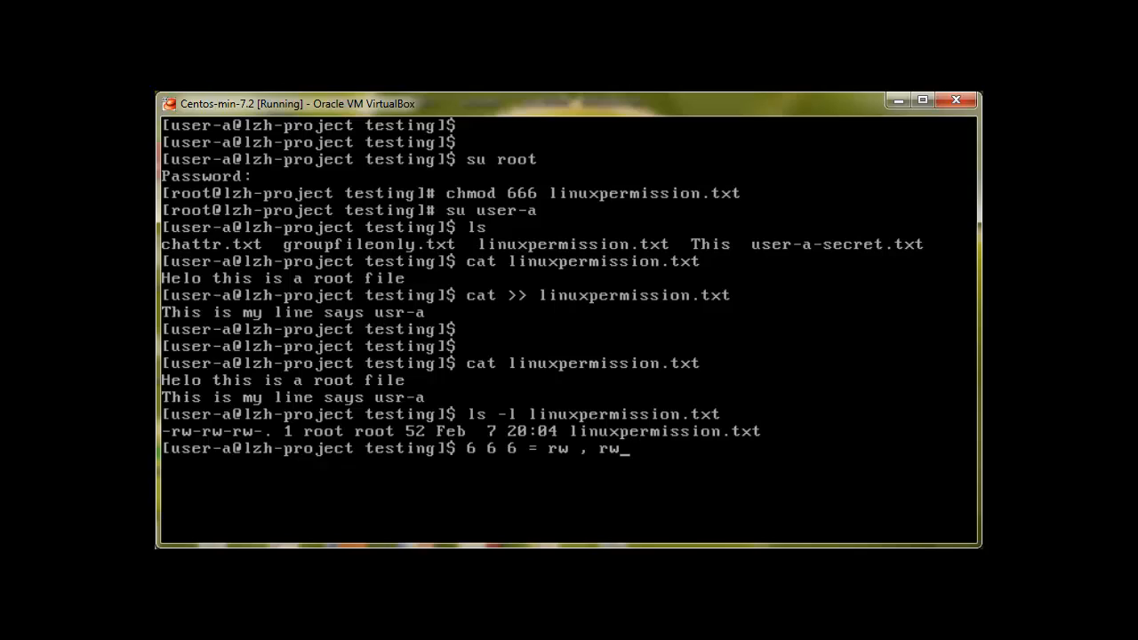
text(, rw)
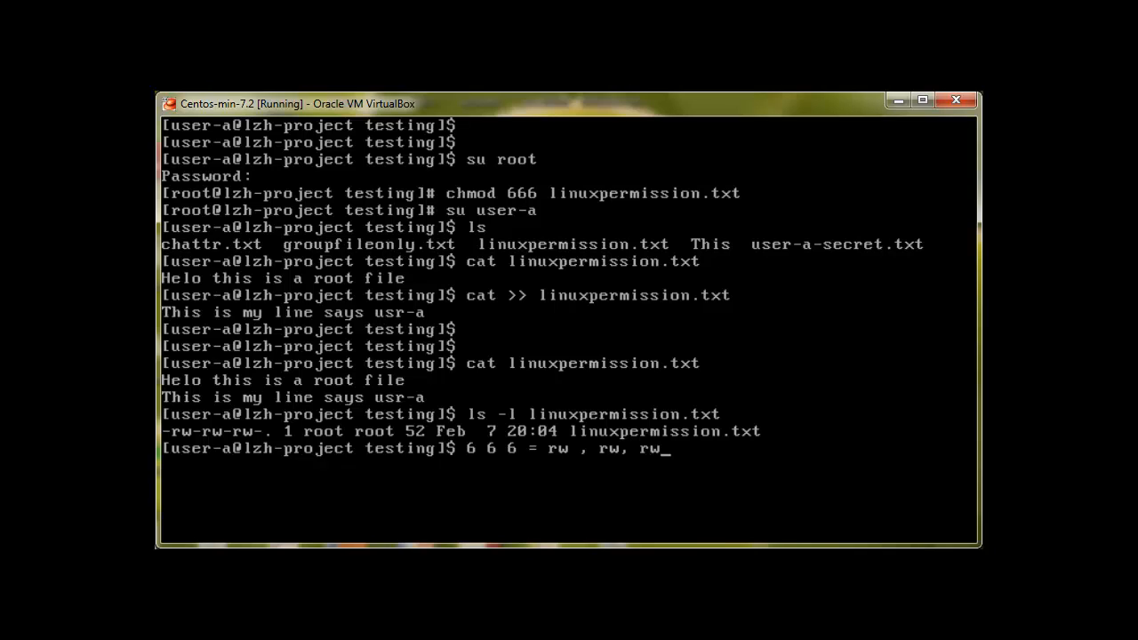